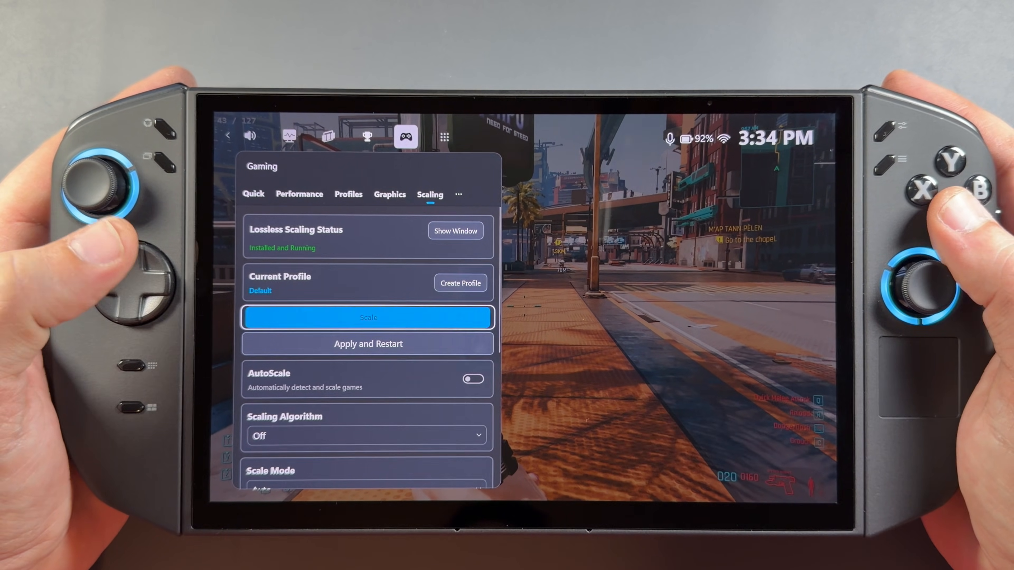
Leave the Scaling options and bring up Edge on the Guru3D RTSS 7.3.7 download page
click(368, 317)
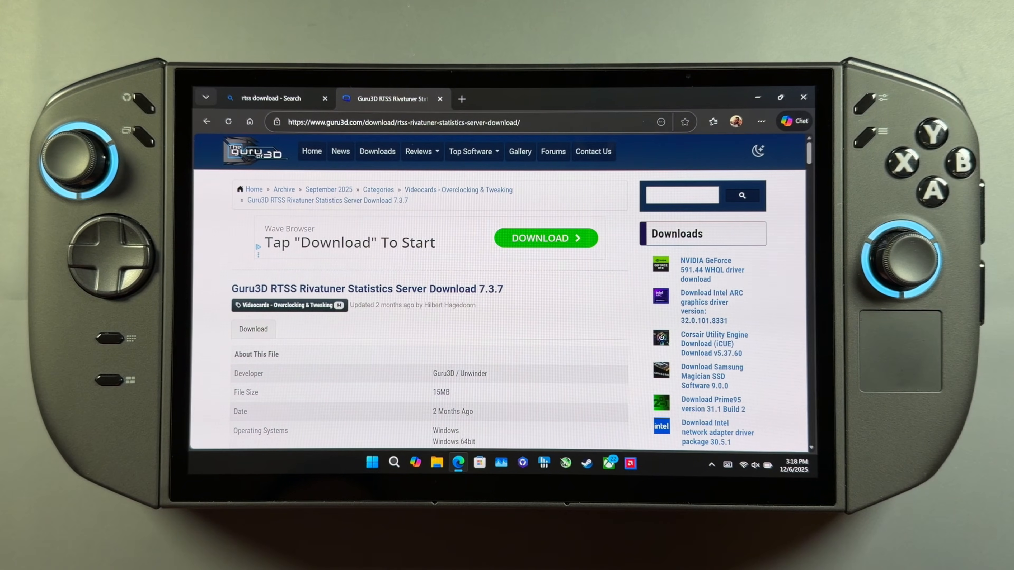
Start the 'Download Version 7.3.7 Final' RTSS download from Guru3D, then close Edge
scroll(down, 3)
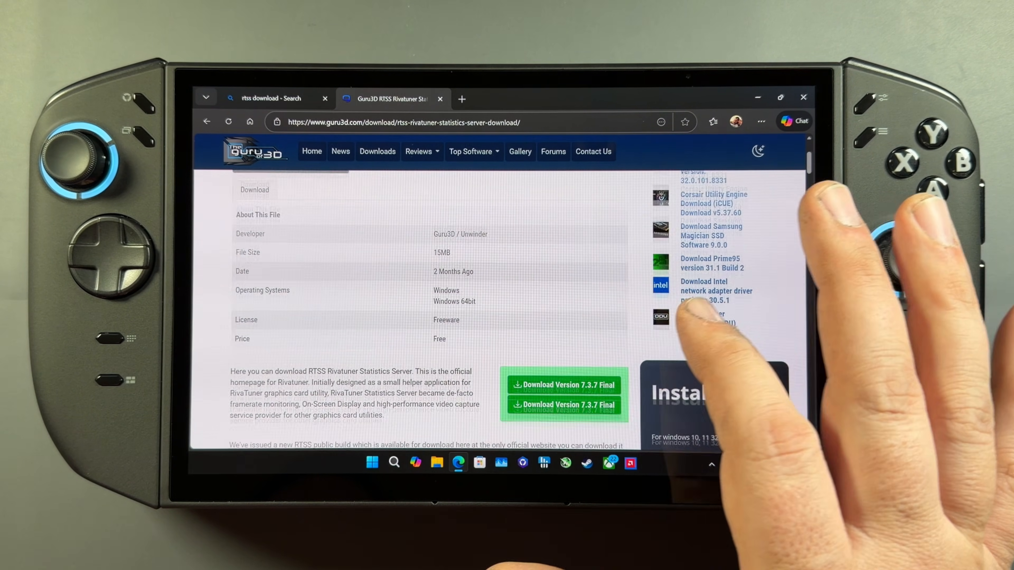
scroll(down, 3)
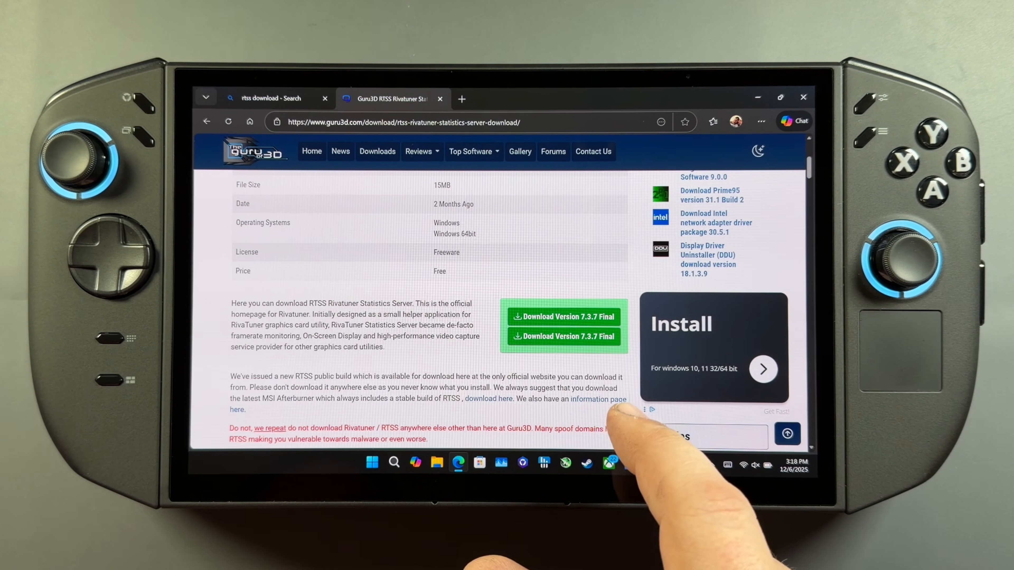
click(563, 317)
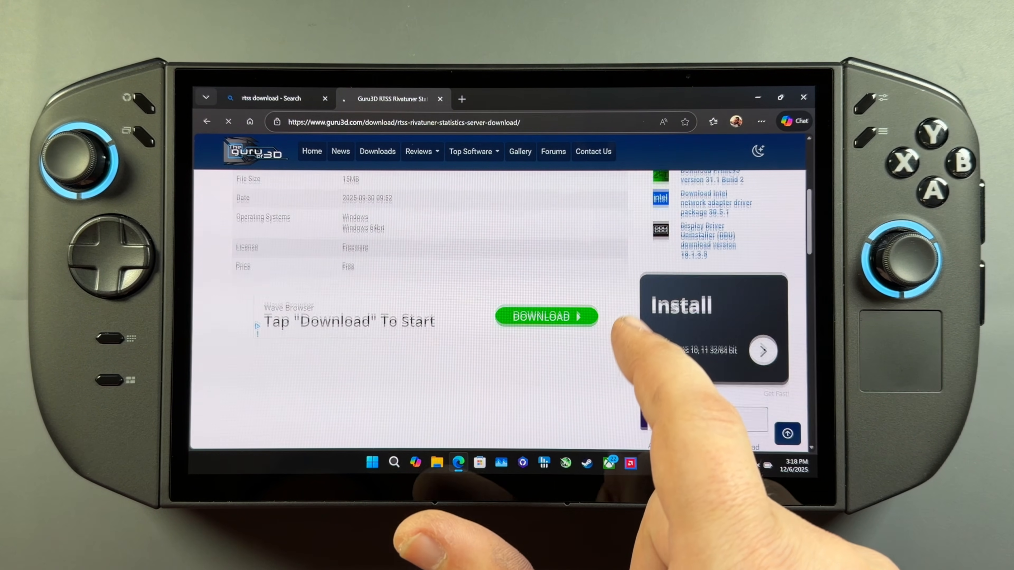
click(545, 316)
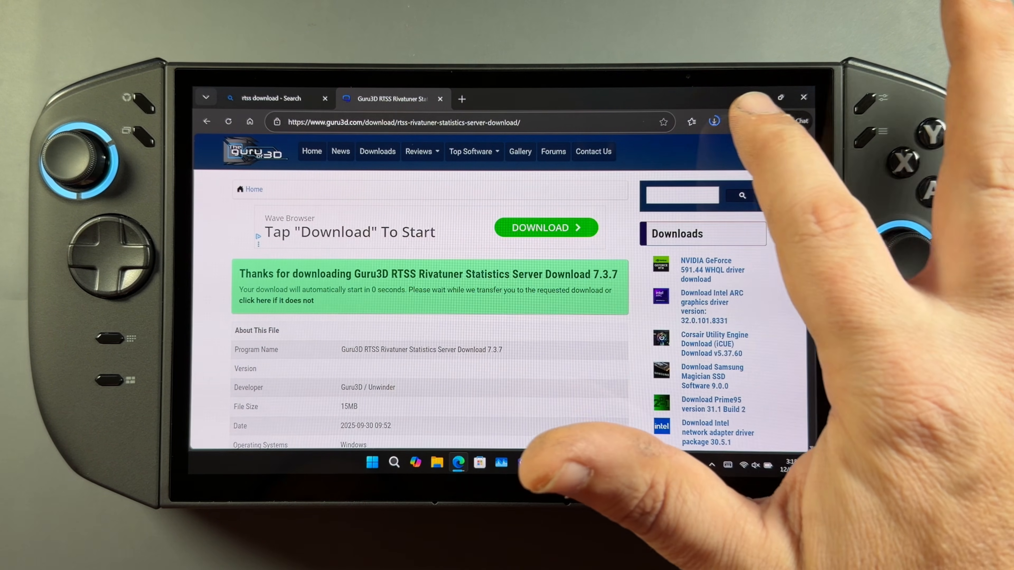
click(713, 121)
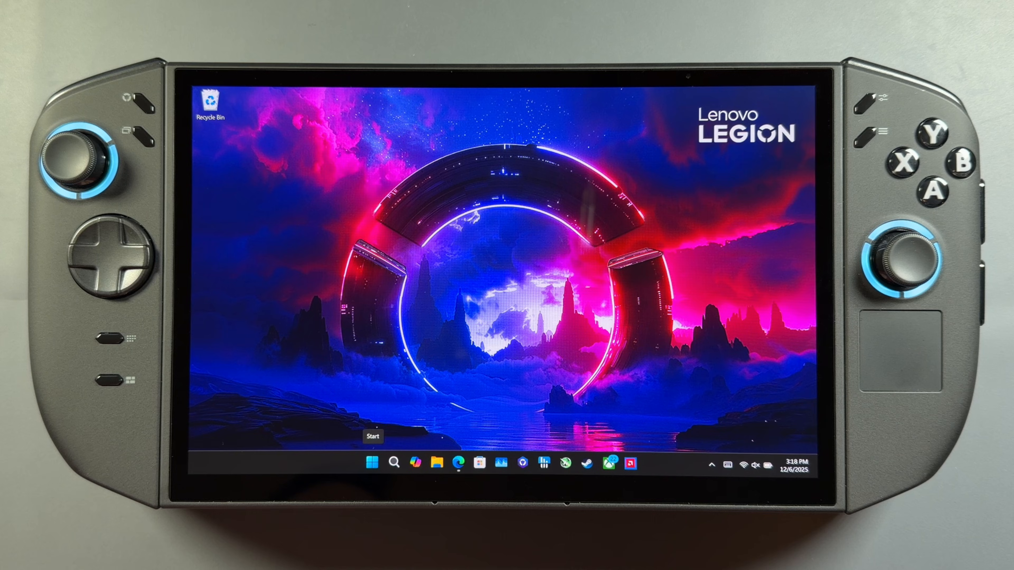
Extract the downloaded Guru3D RTSS setup zip from Downloads with Extract All
click(437, 461)
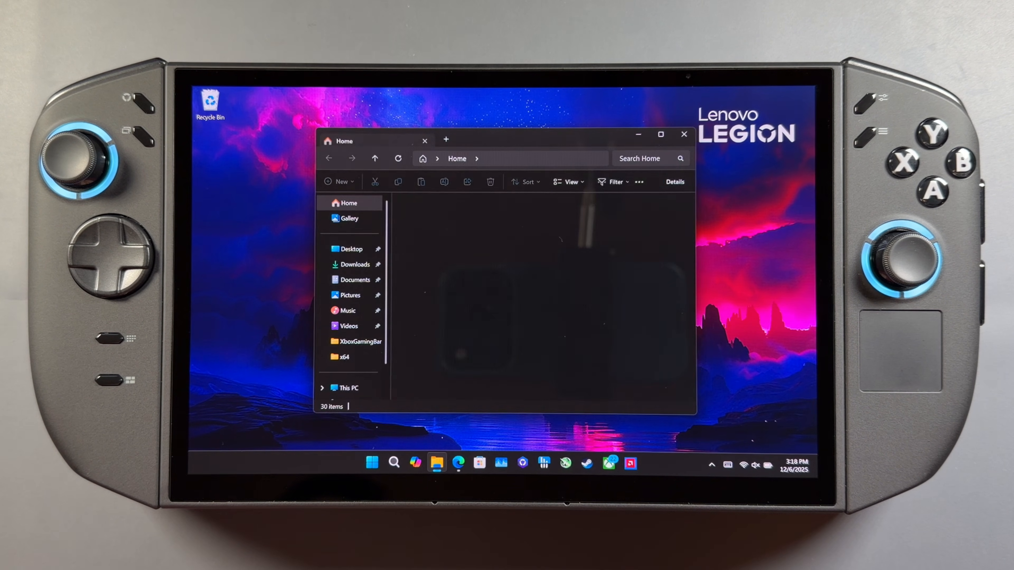
click(355, 264)
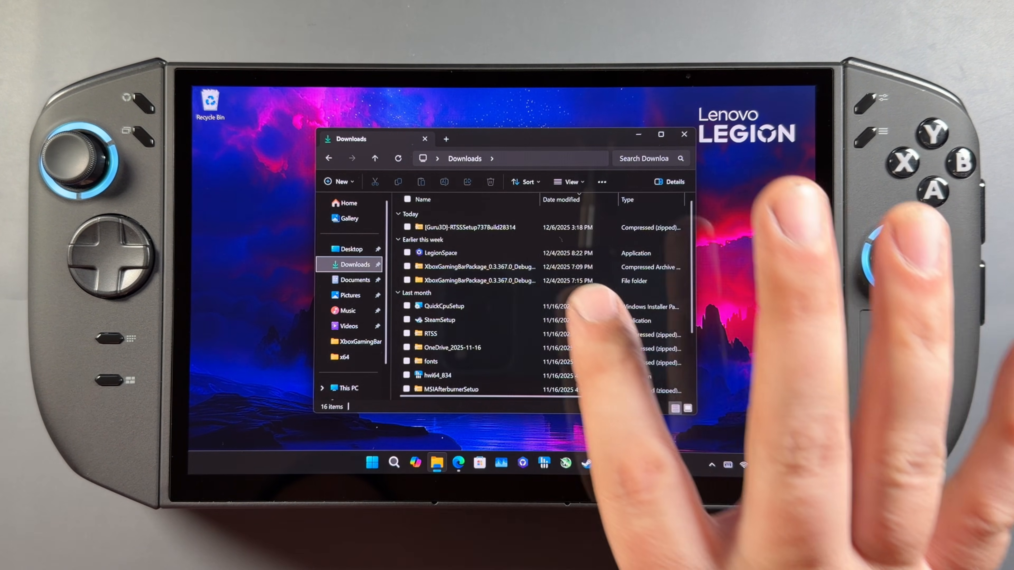
click(466, 227)
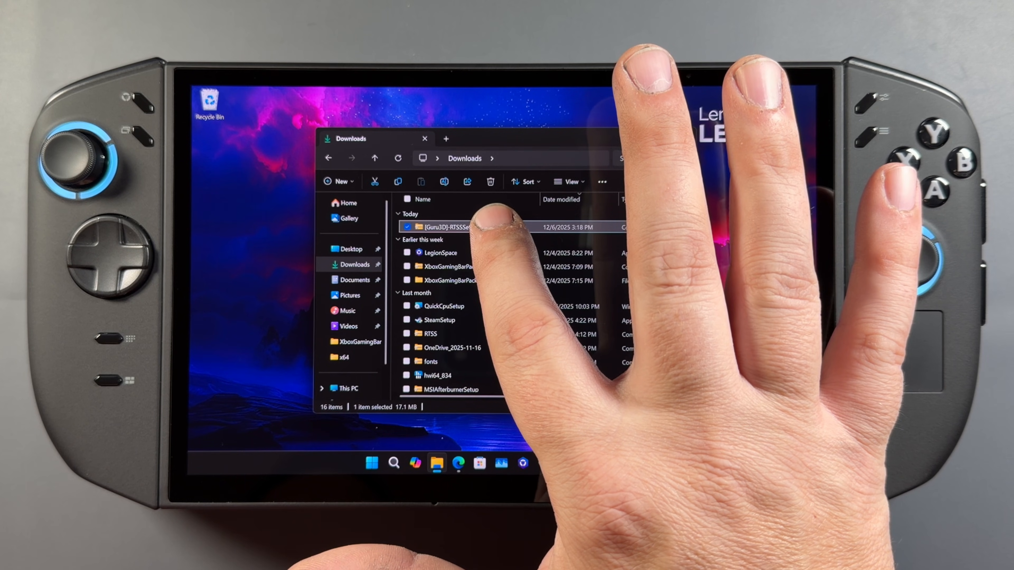
right_click(449, 227)
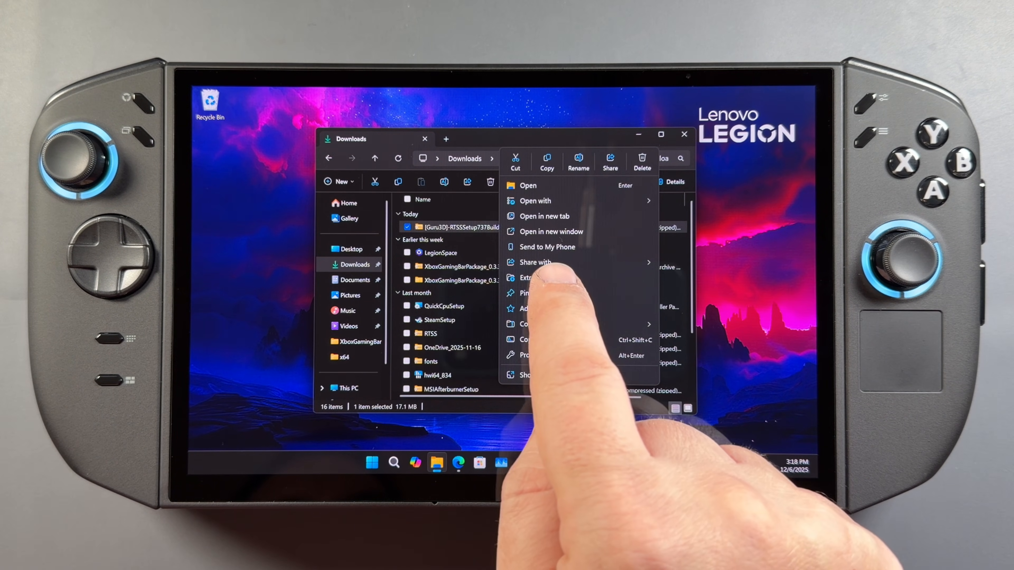
click(529, 277)
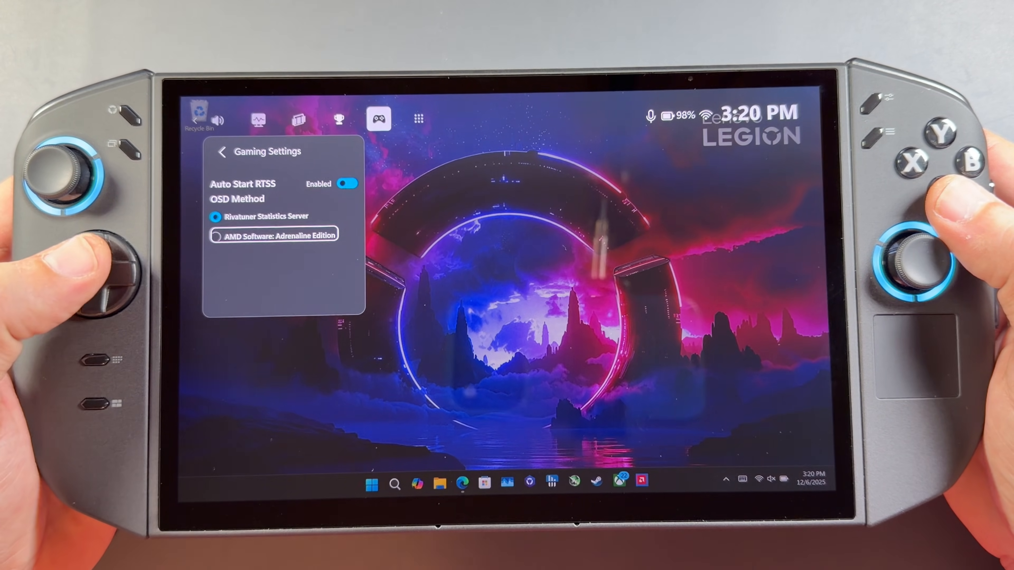
click(261, 213)
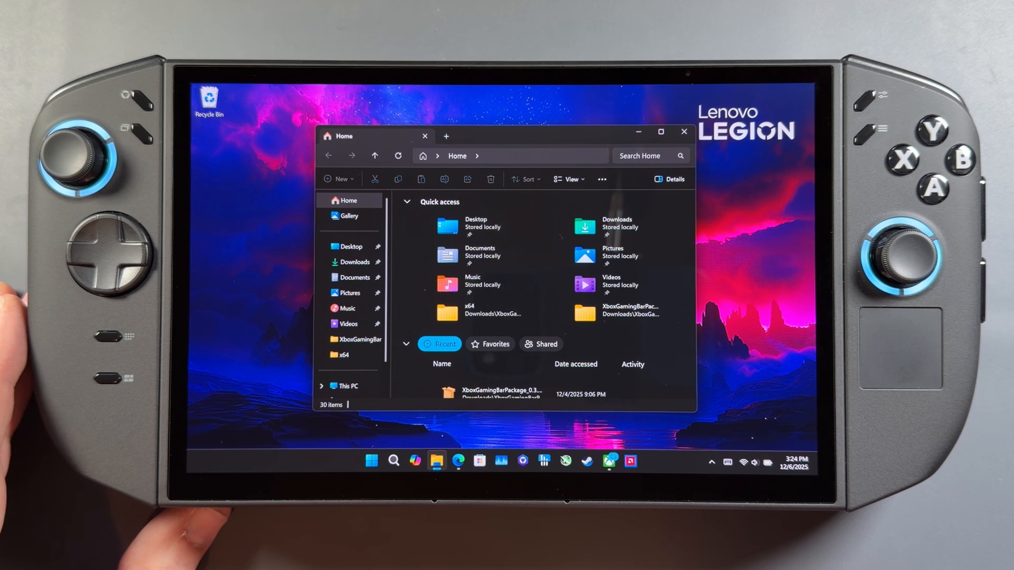
Launch RTSS.exe from C:\Program Files (x86)\RivaTuner Statistics Server
click(349, 386)
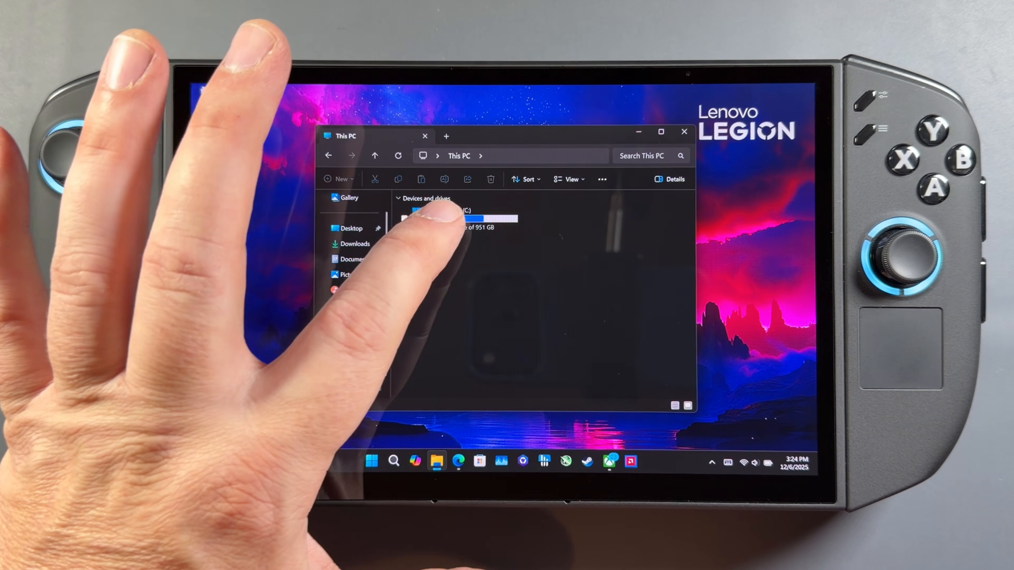
double_click(452, 216)
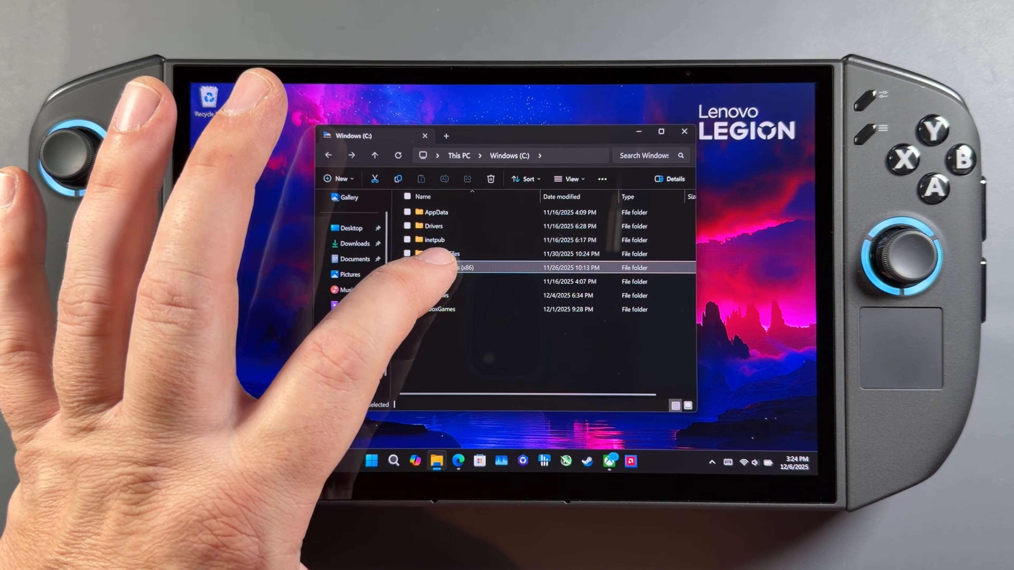
double_click(458, 267)
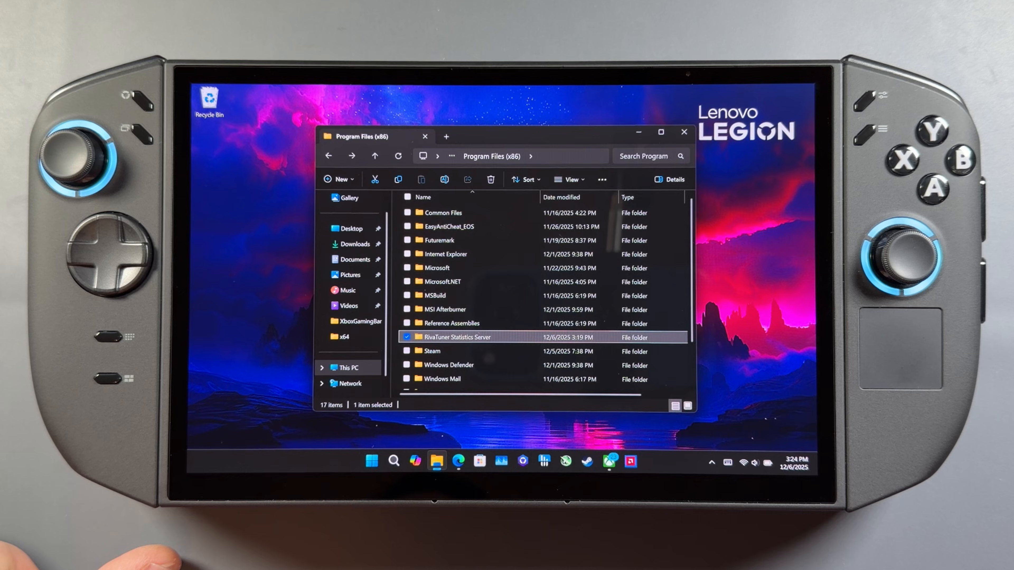
double_click(455, 337)
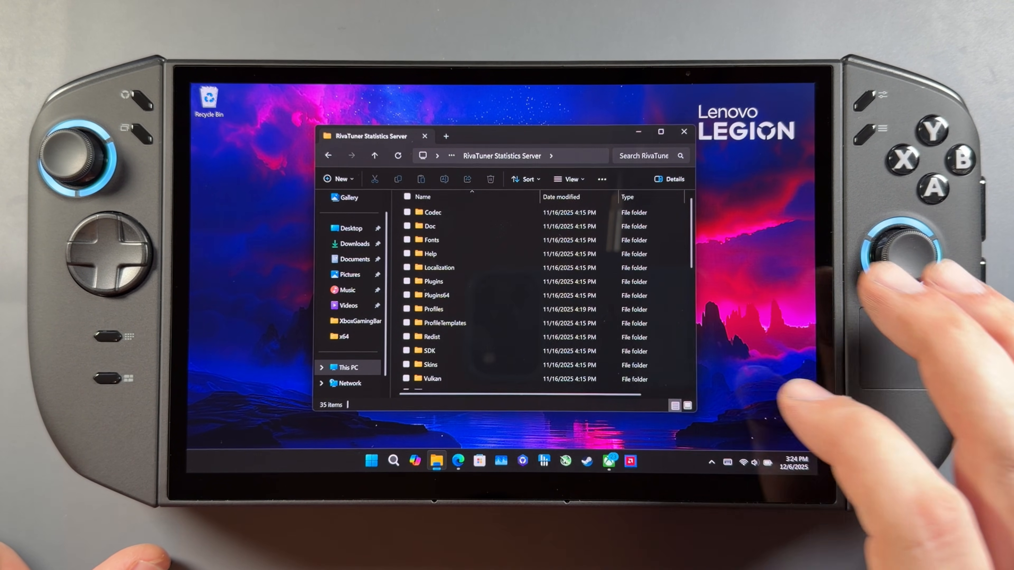
scroll(down, 3)
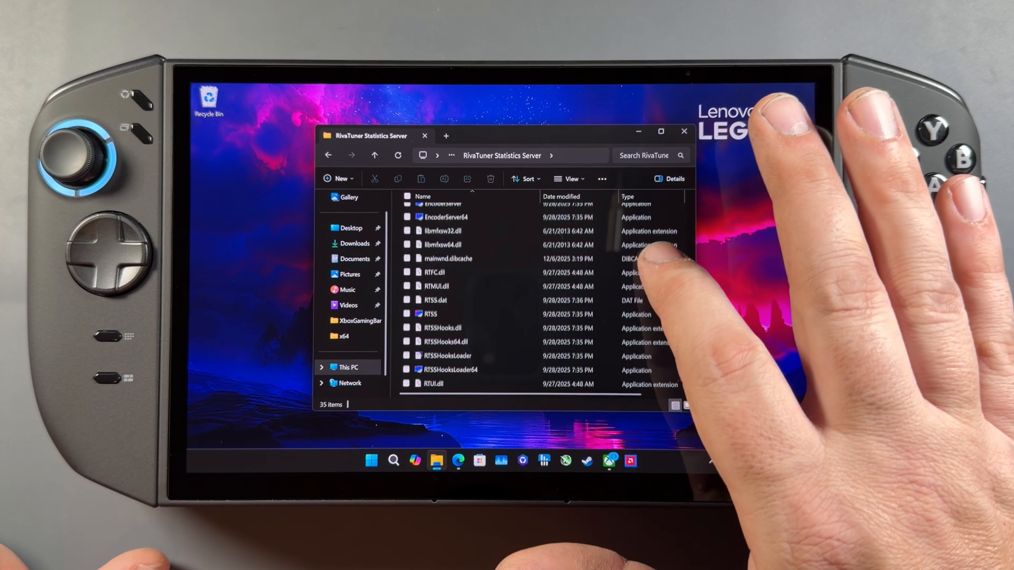
click(430, 300)
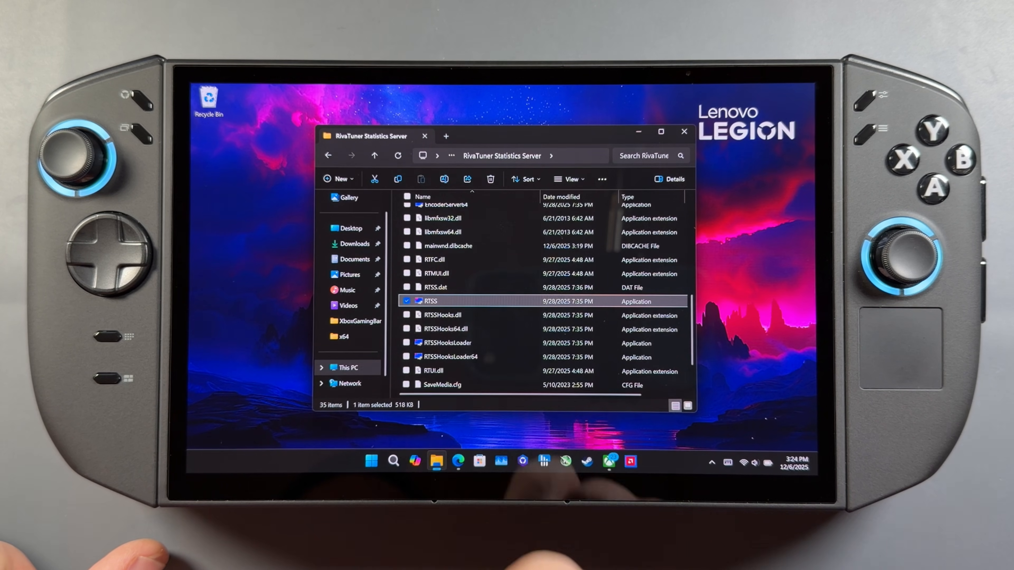
click(683, 132)
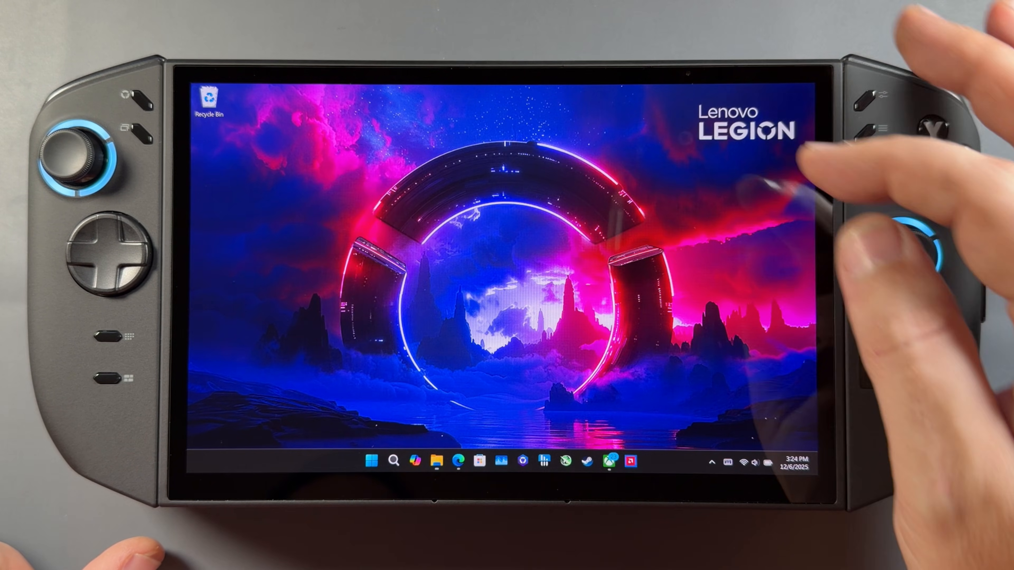
Start MARVEL Cosmic Invasion and bring up the Game Bar Gaming widget over it
click(710, 462)
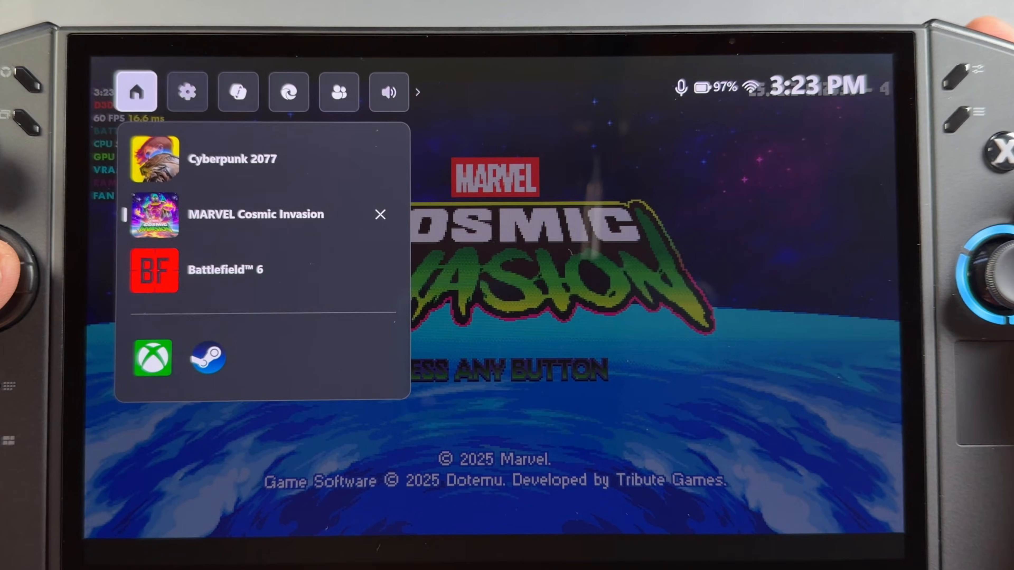
click(338, 92)
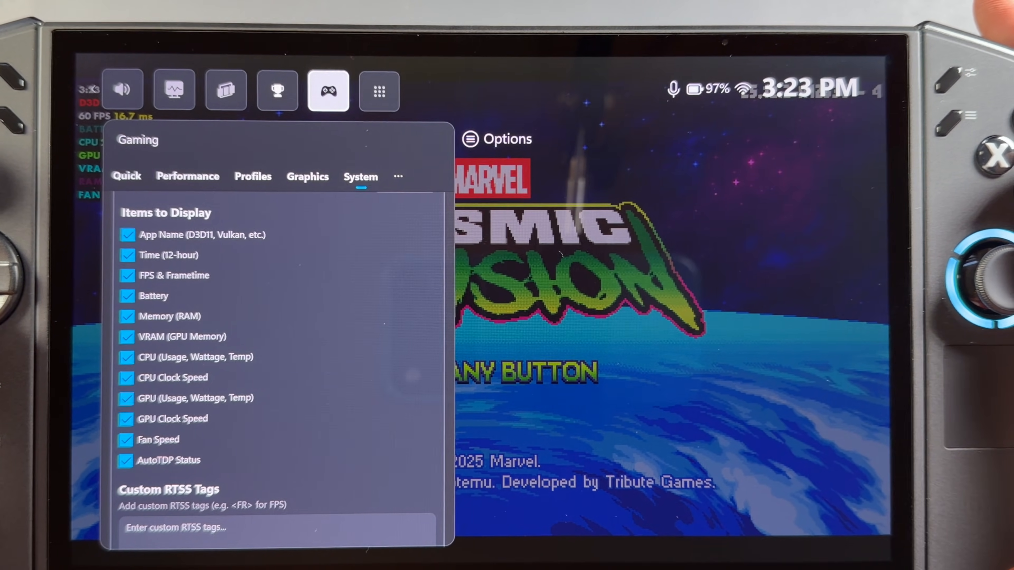
Set the Performance Overlay level from Full to Detailed in the Gaming widget's Performance settings
scroll(up, 3)
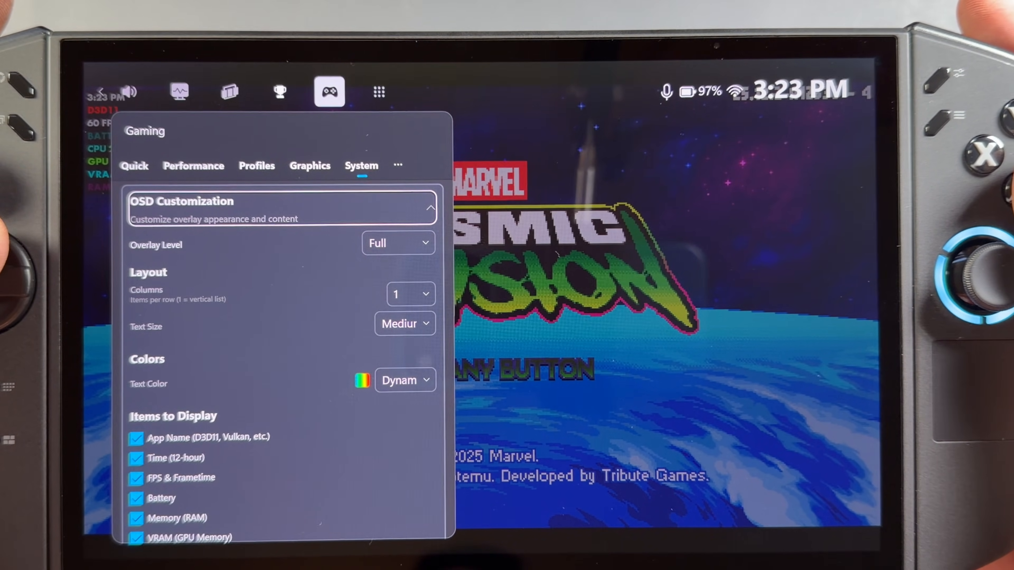
click(193, 166)
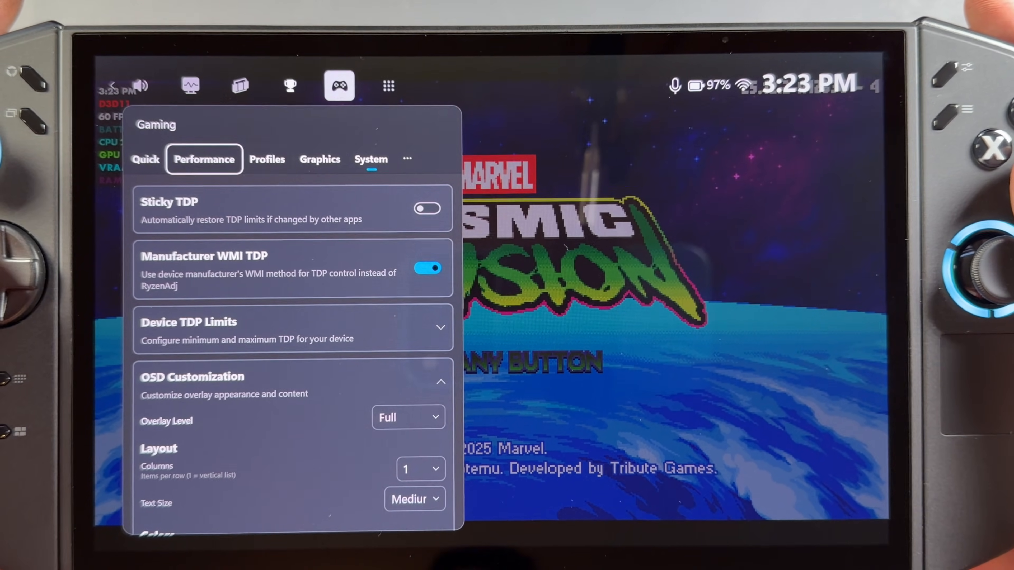
click(318, 158)
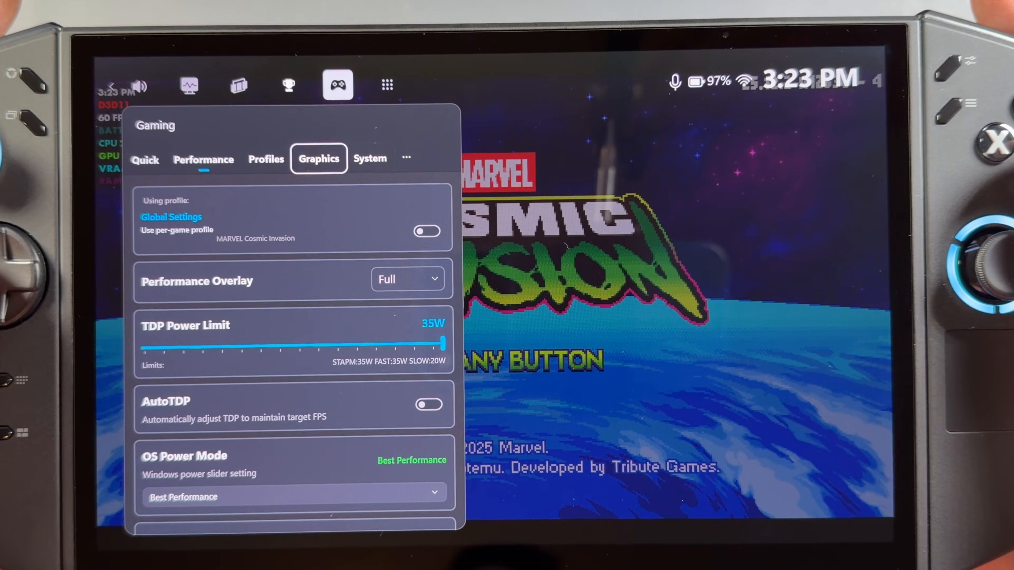
click(407, 279)
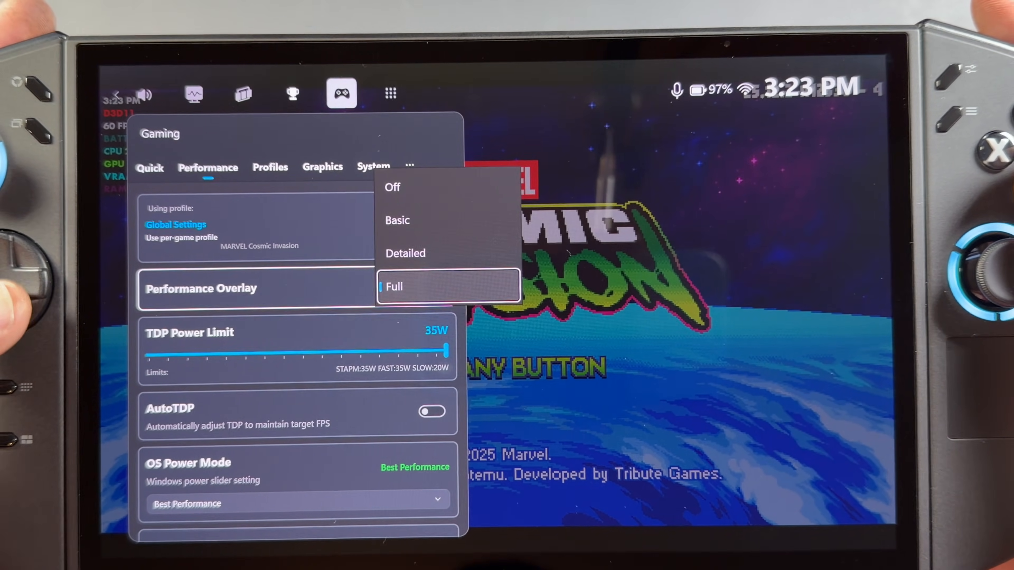
click(405, 253)
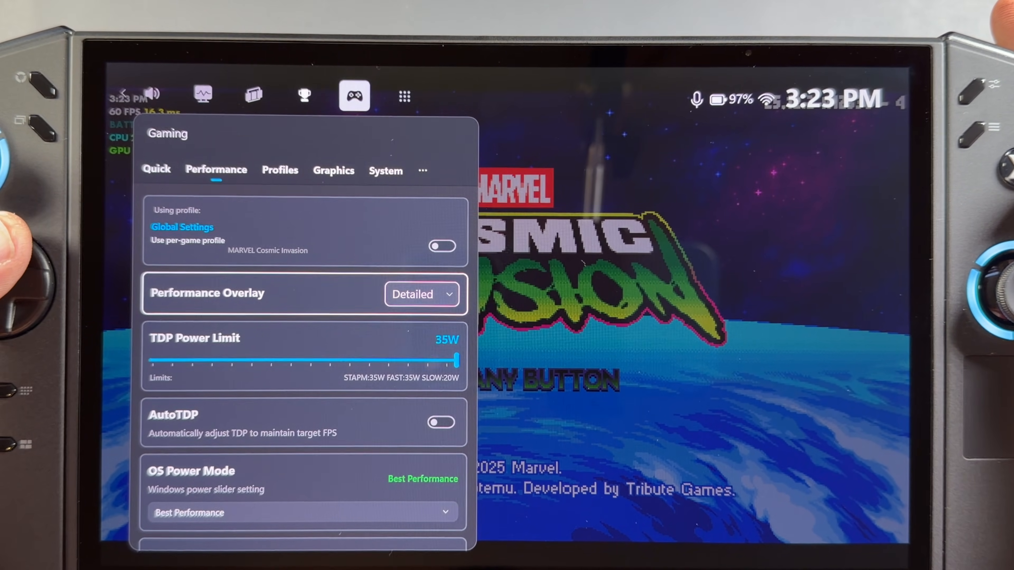
click(421, 294)
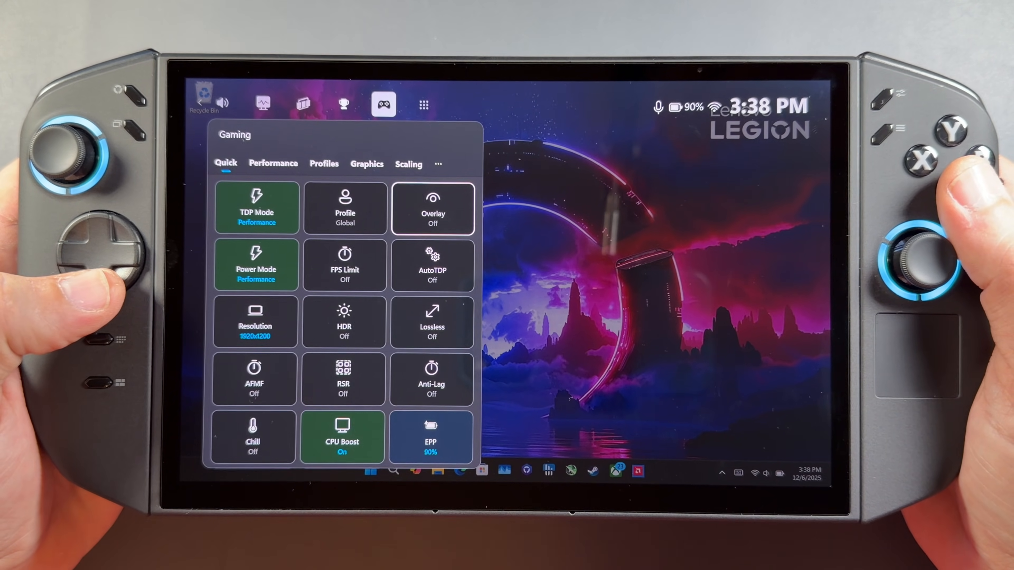
Toggle the overlay to Basic and back off, then expand the Customize Tiles show/hide checklist and scroll through it
click(430, 208)
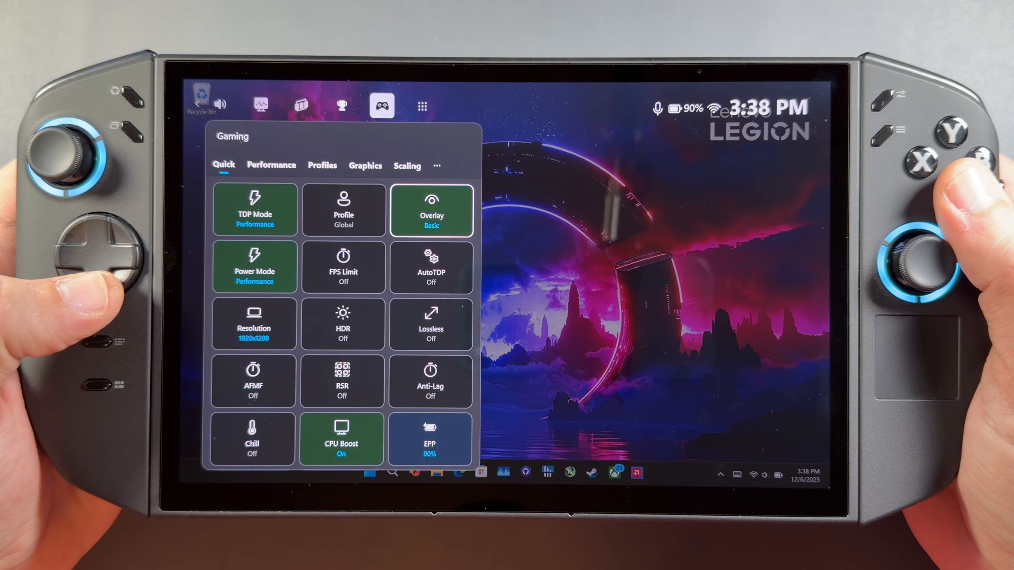
click(431, 207)
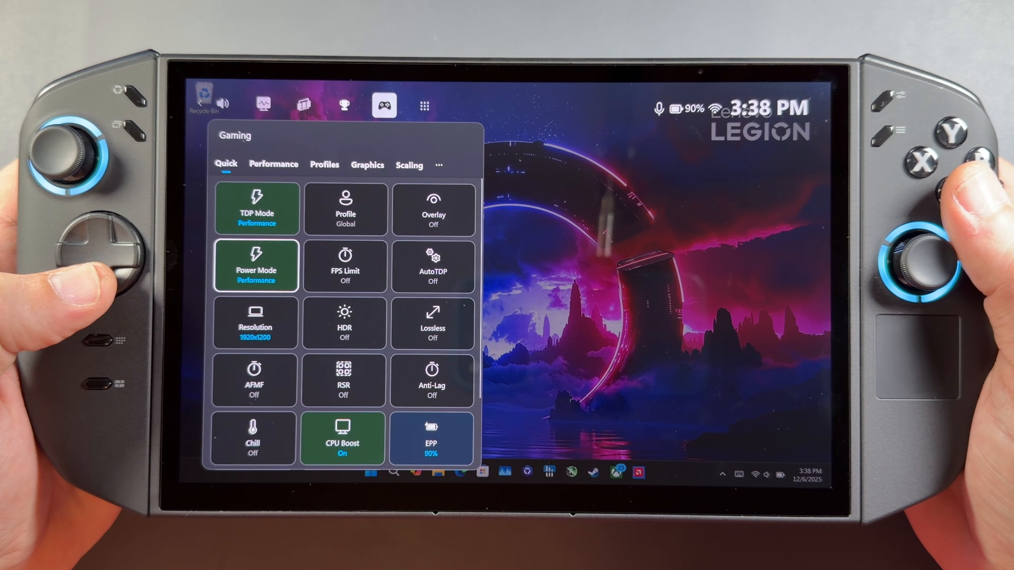
scroll(down, 3)
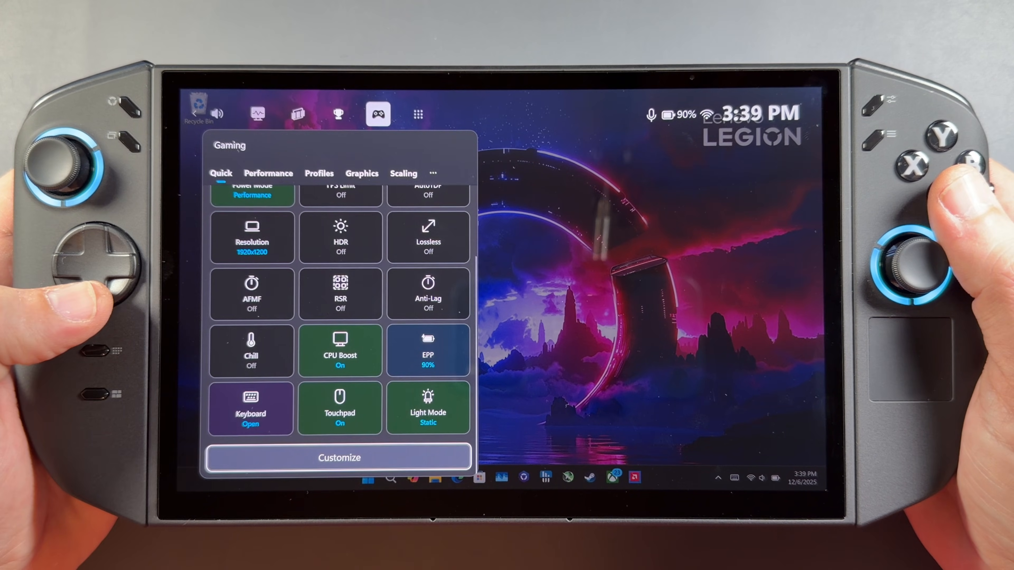
click(339, 458)
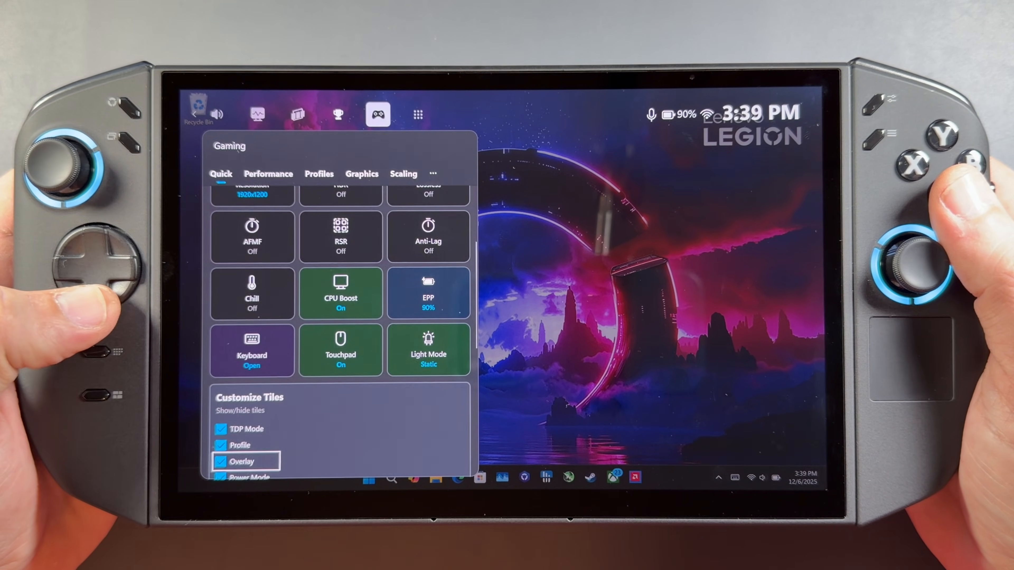
scroll(down, 3)
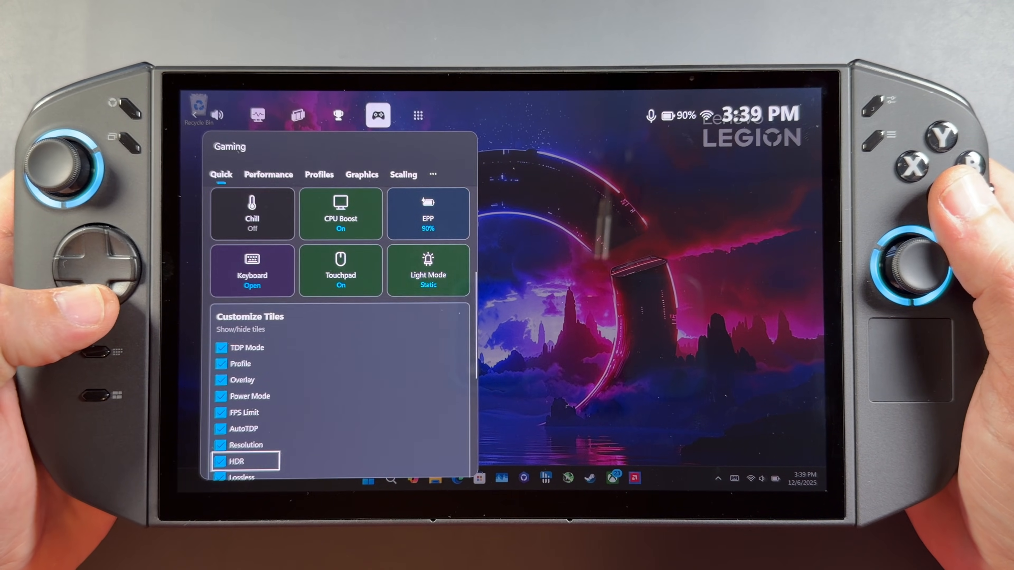
scroll(down, 3)
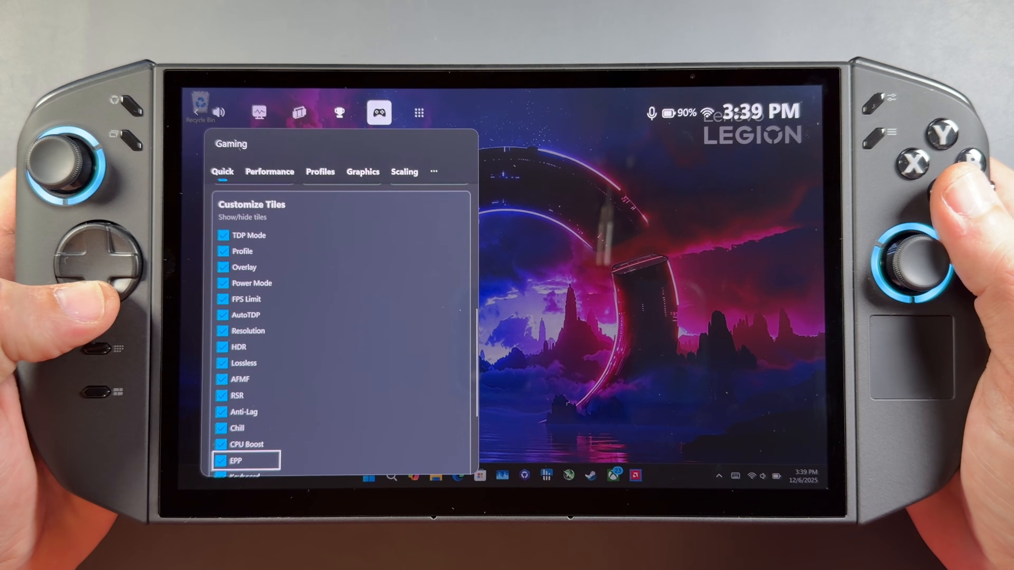
scroll(down, 3)
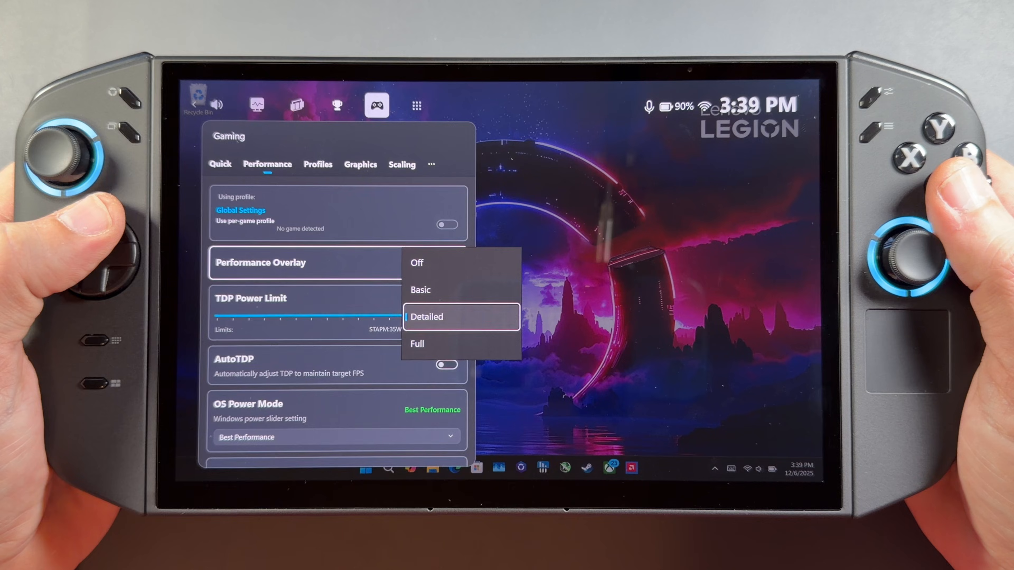
Keep the Performance Overlay on Off with TDP limit 35W, review the settings, and move to Graphics
click(415, 262)
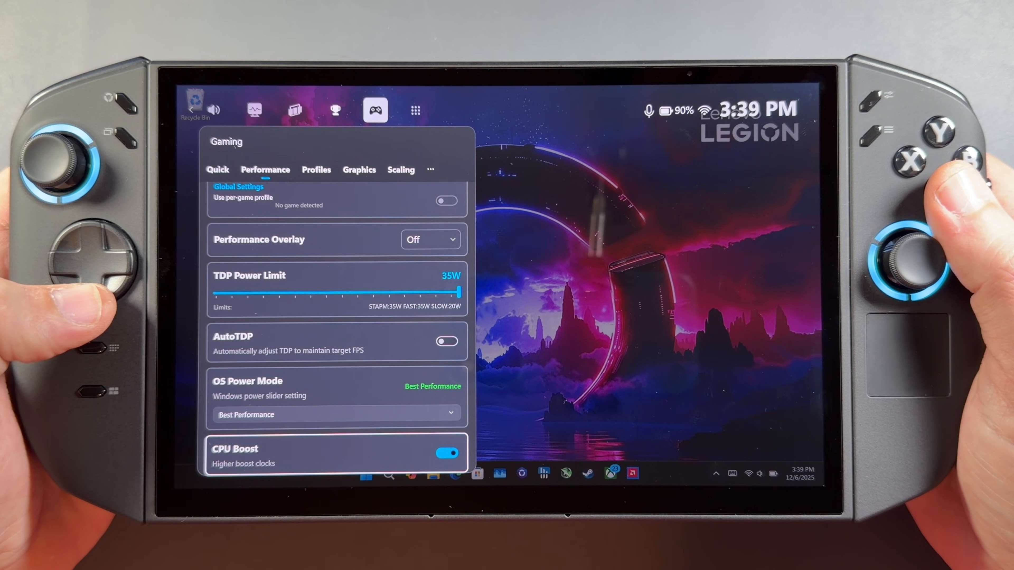
scroll(down, 3)
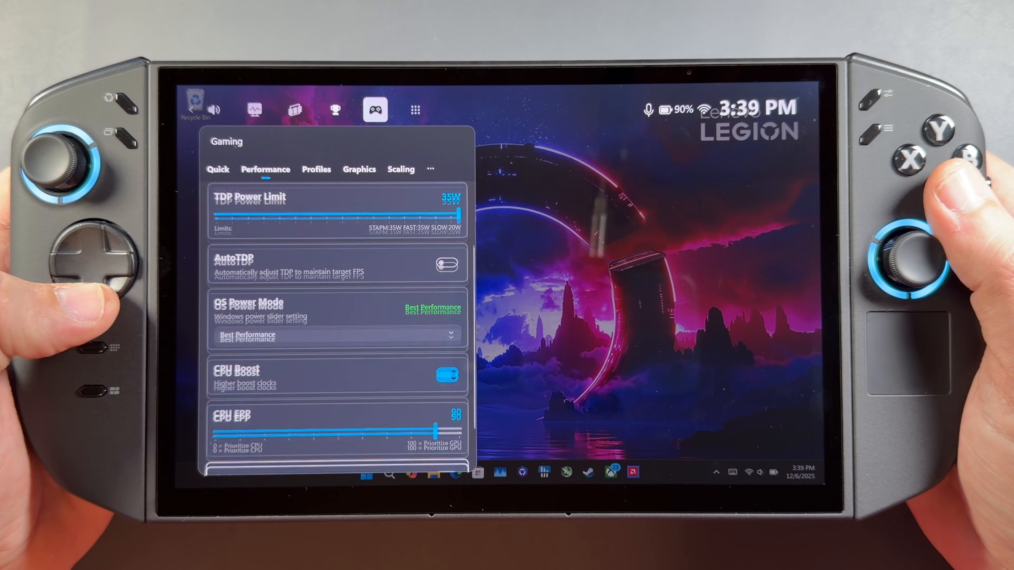
scroll(down, 3)
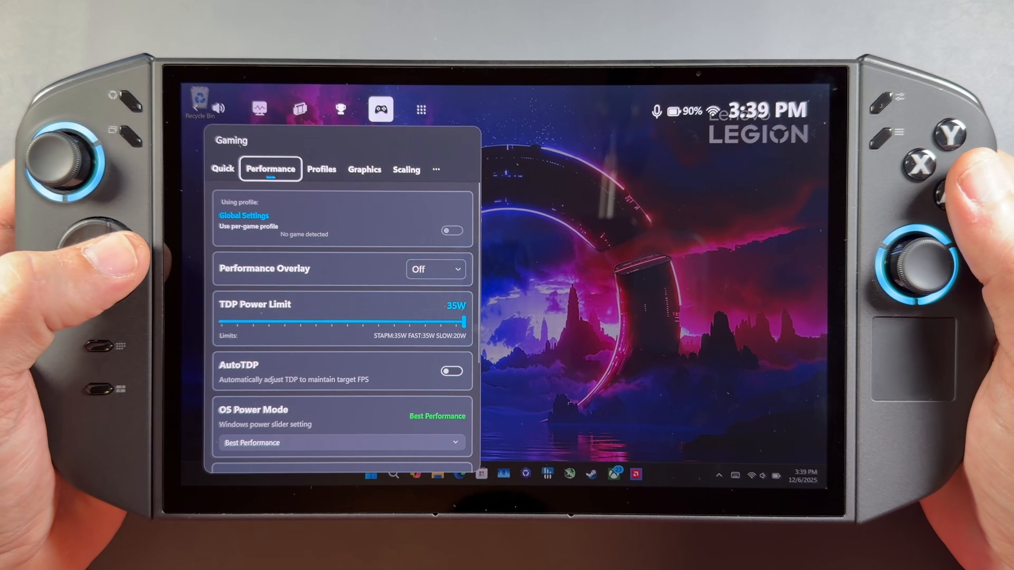
click(322, 169)
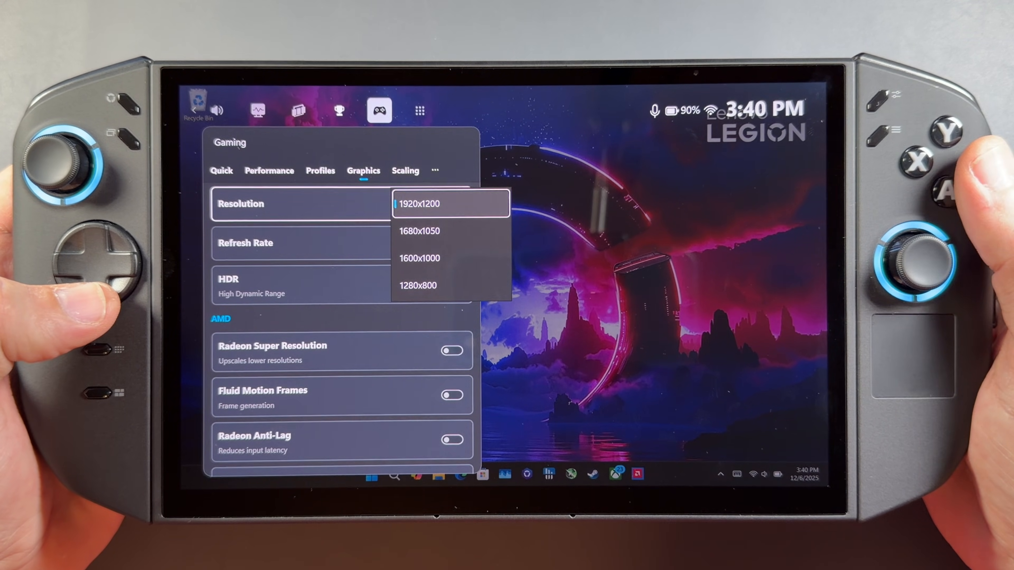
Keep Resolution at 1920x1200, review the AMD options, then look over the Lossless Scaling settings
click(419, 204)
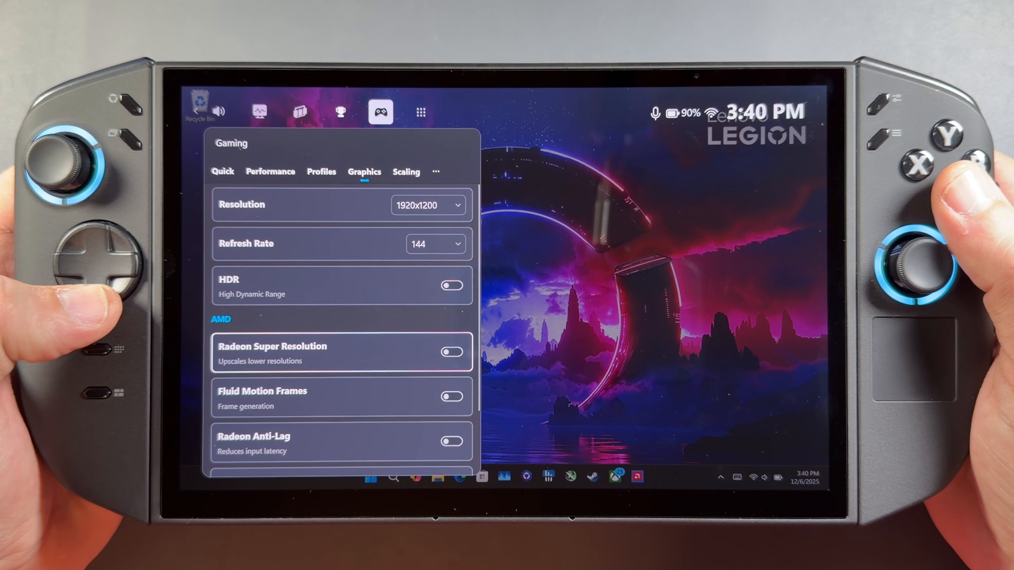
scroll(down, 3)
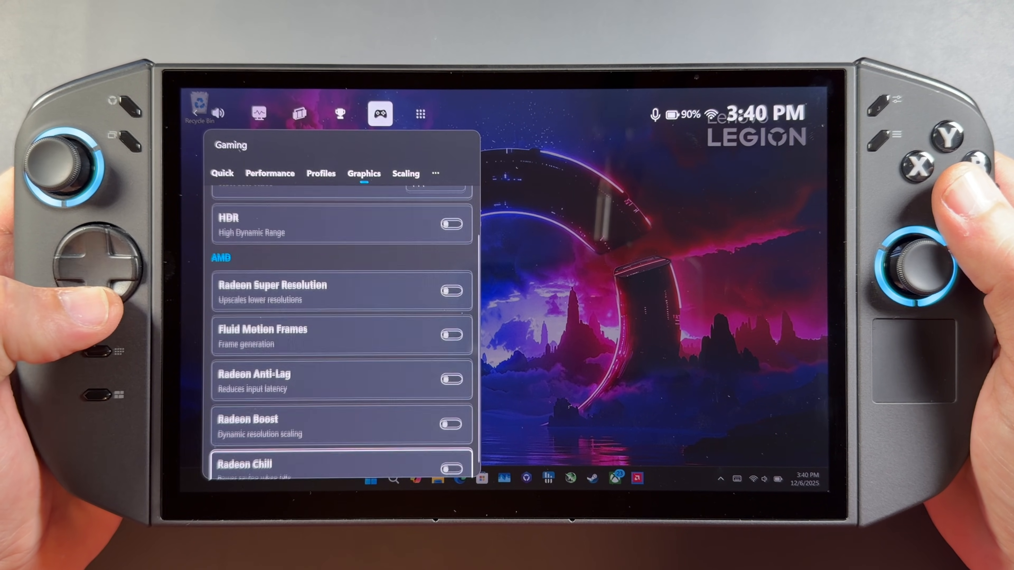
scroll(up, 3)
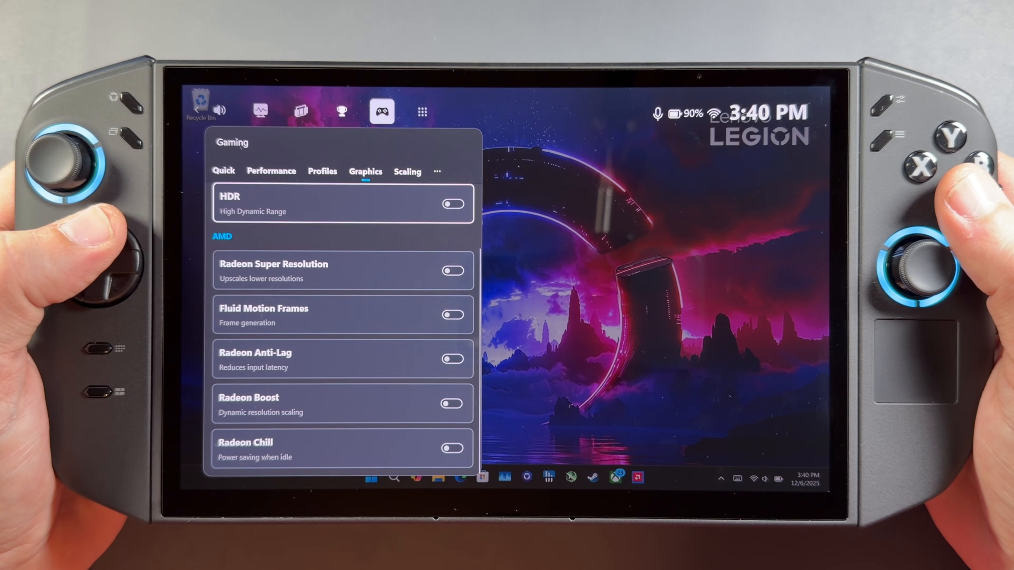
click(405, 172)
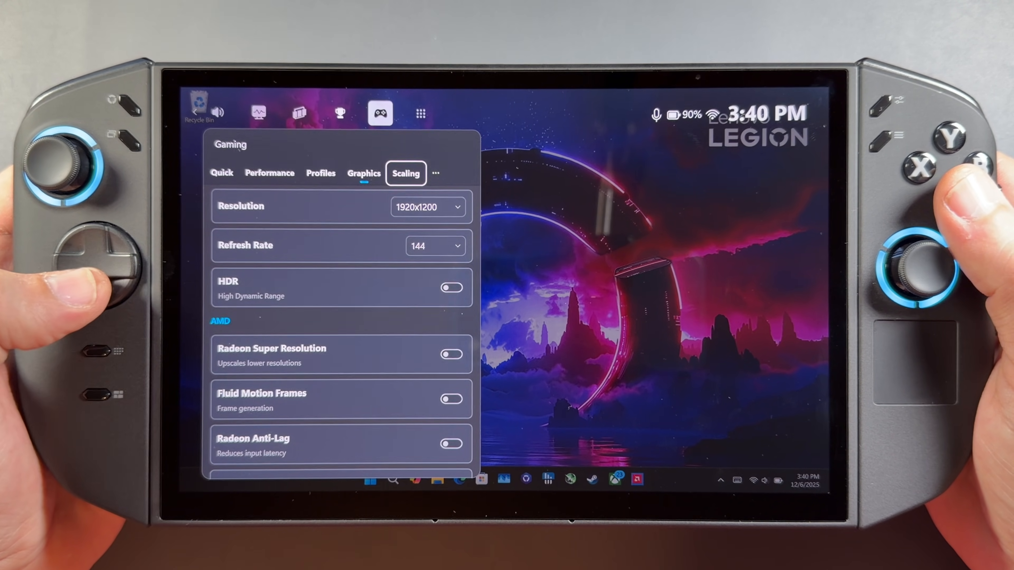
click(405, 173)
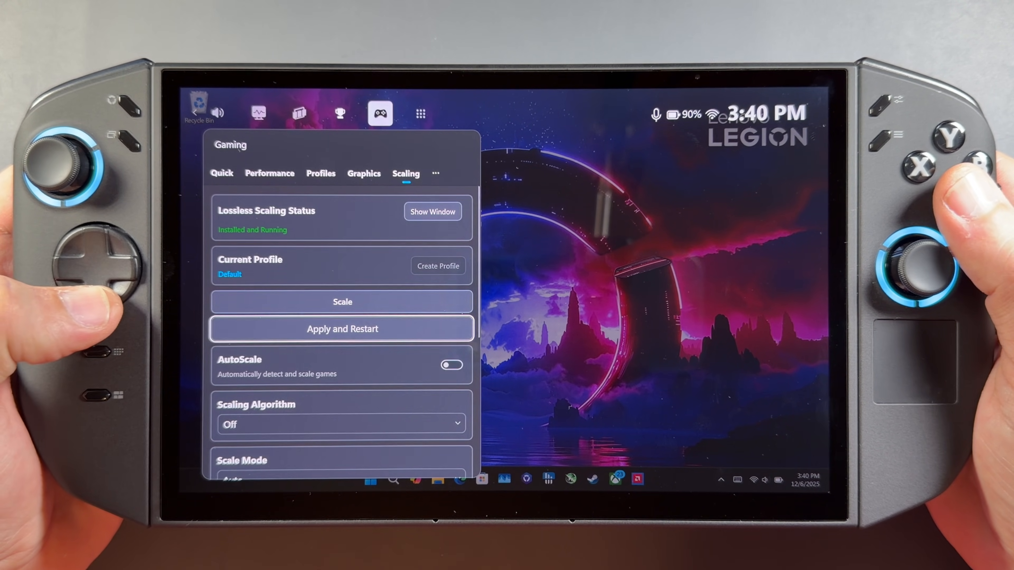
scroll(down, 3)
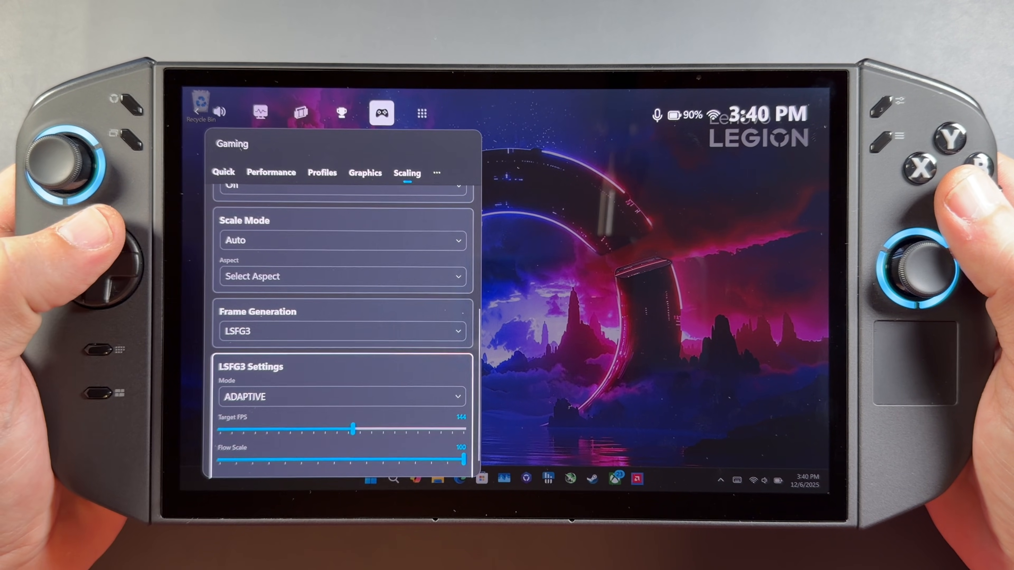
scroll(up, 3)
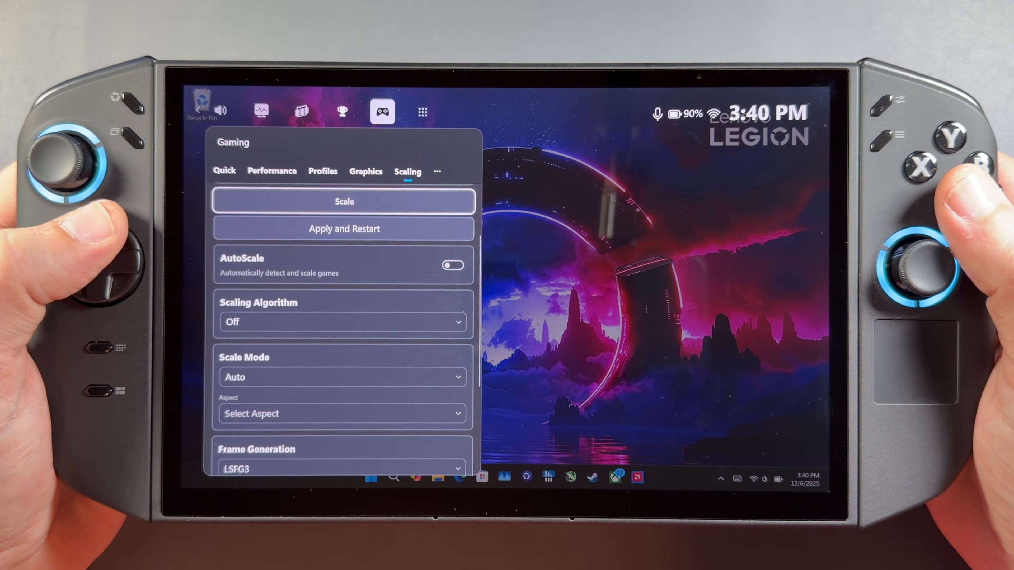
scroll(up, 3)
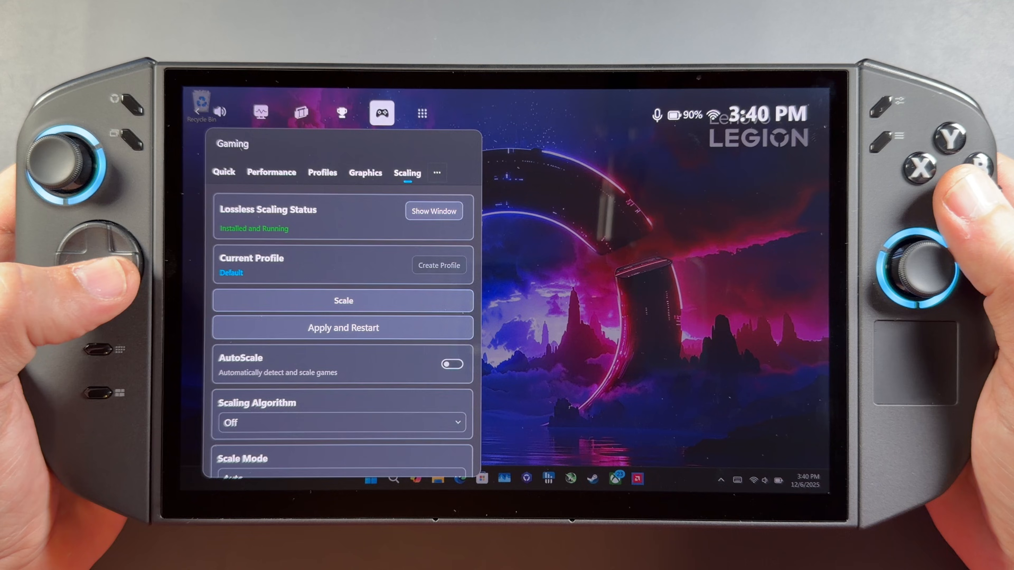
Review the Legion tab's Touchpad, Gyroscope and RGB Lighting settings, then go to the System tab
click(436, 172)
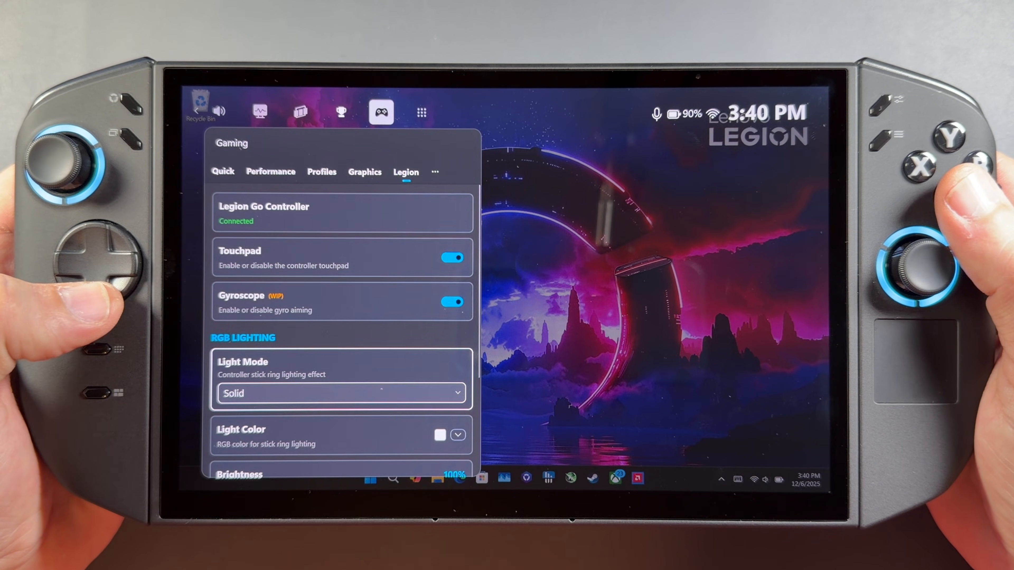
scroll(down, 3)
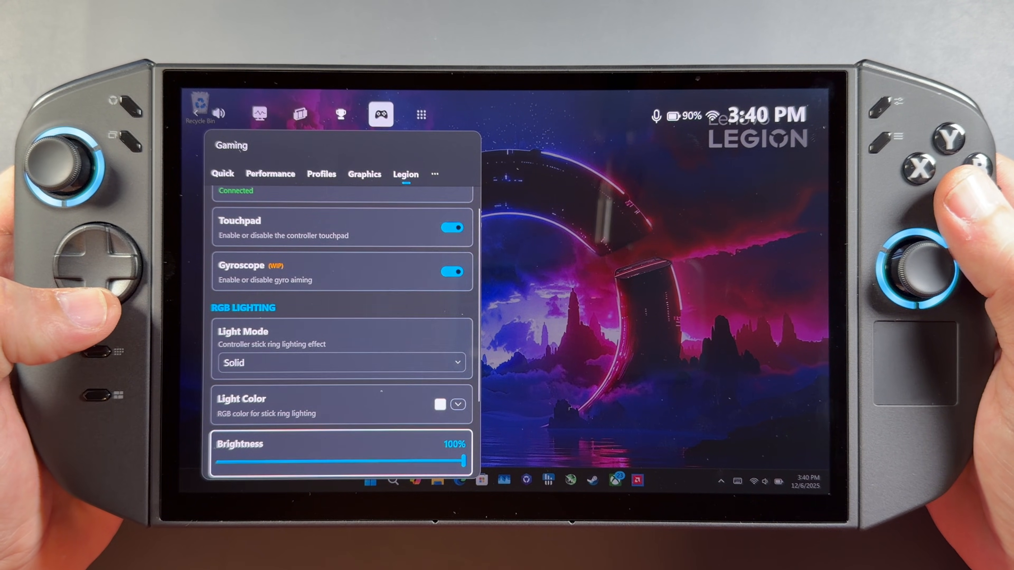
scroll(down, 3)
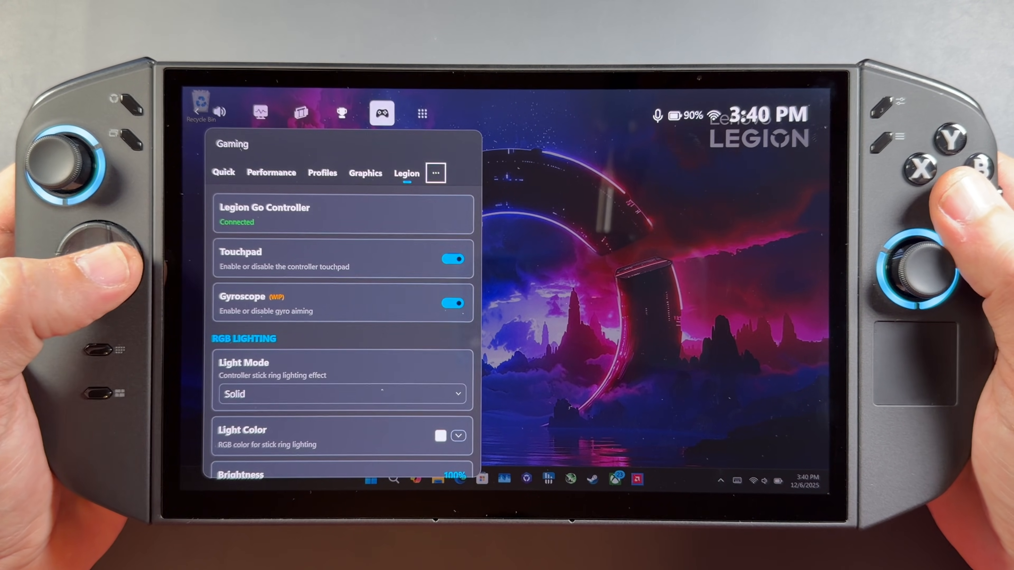
click(406, 173)
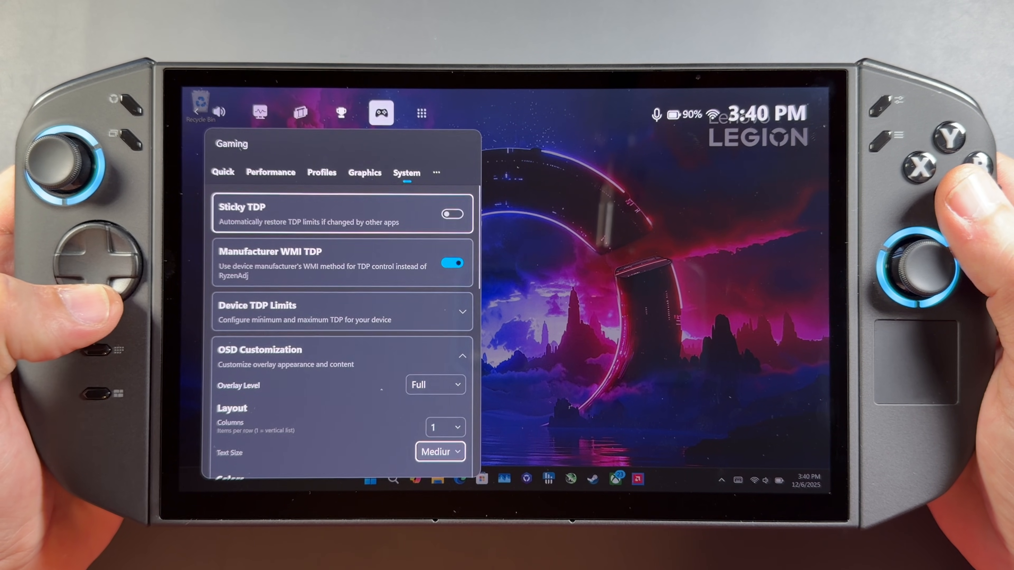
scroll(down, 3)
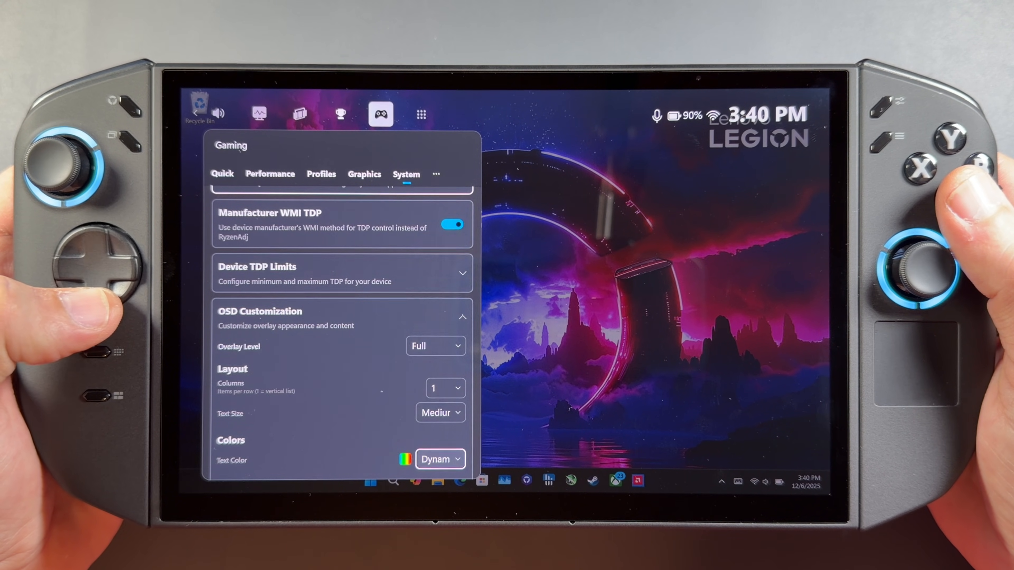
scroll(down, 3)
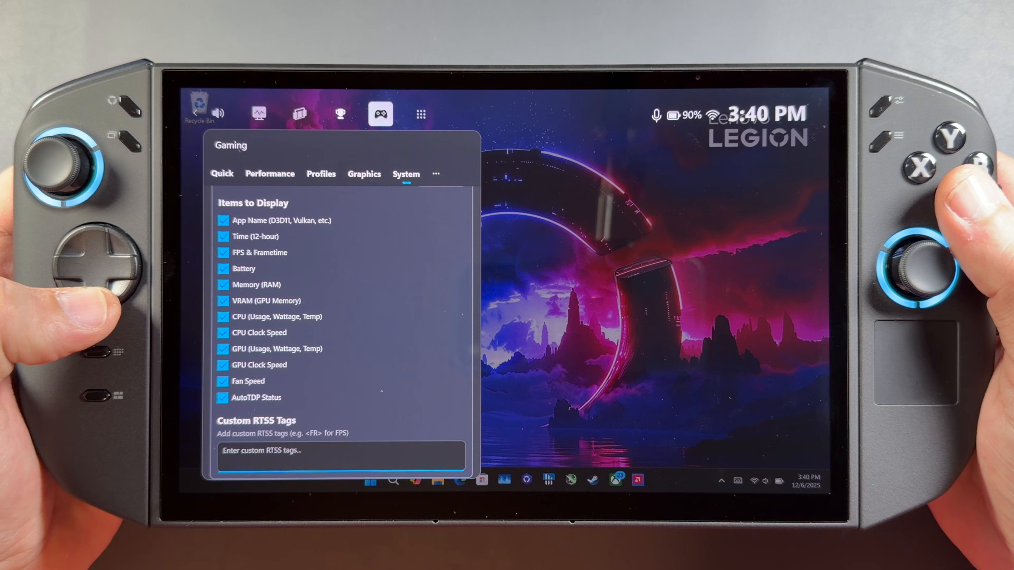
scroll(down, 3)
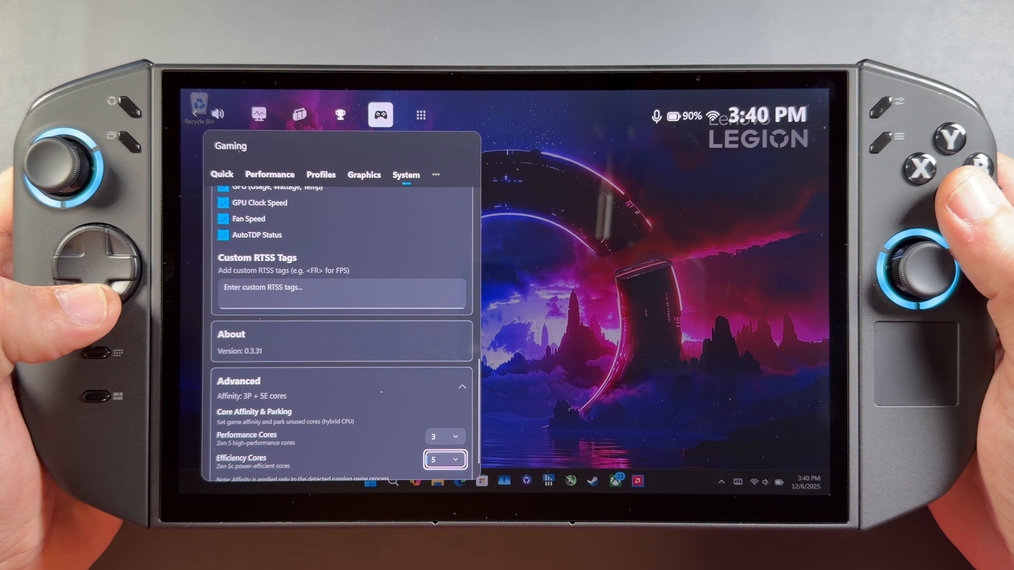
scroll(down, 3)
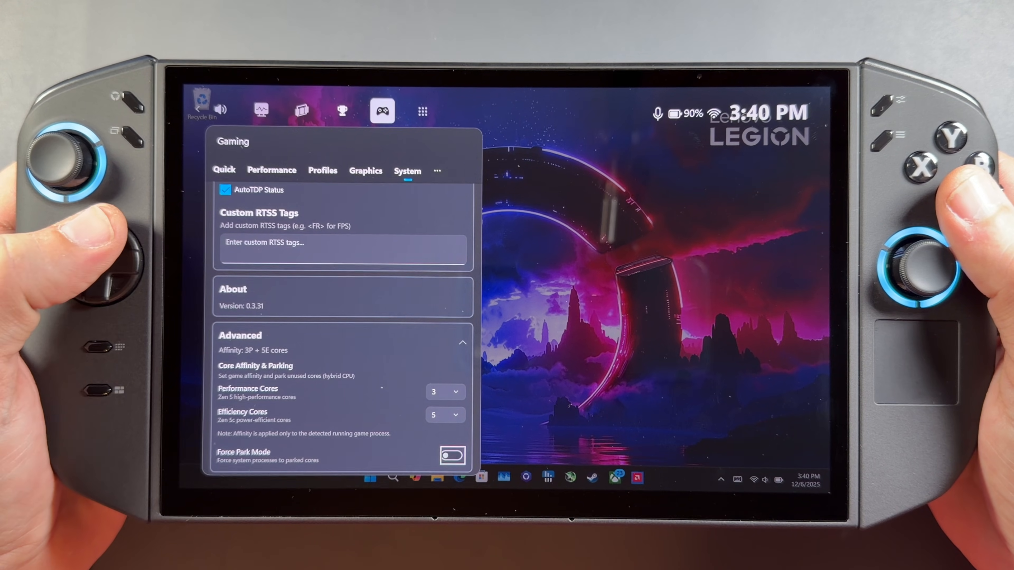
click(444, 388)
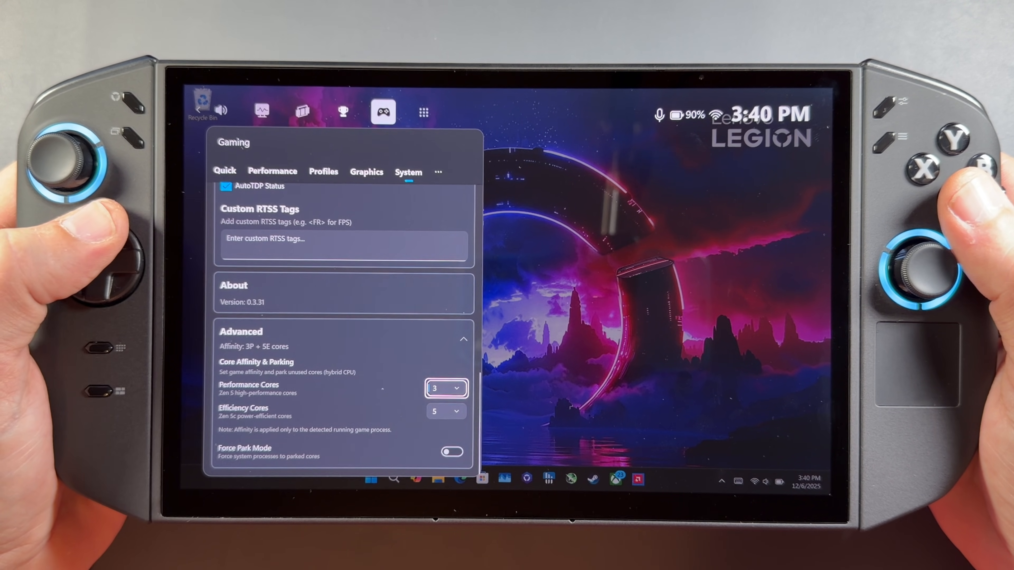
scroll(up, 3)
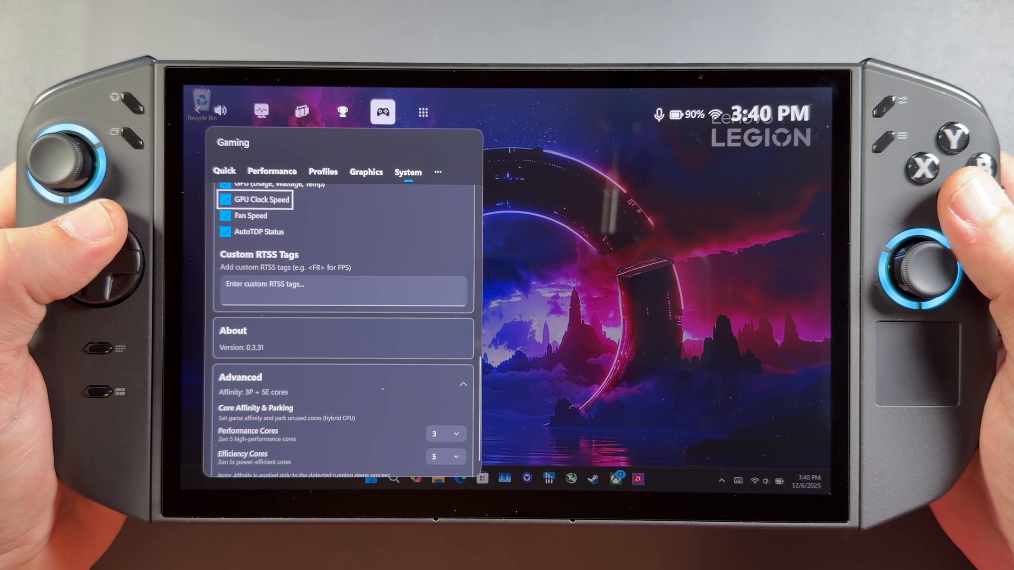
scroll(up, 3)
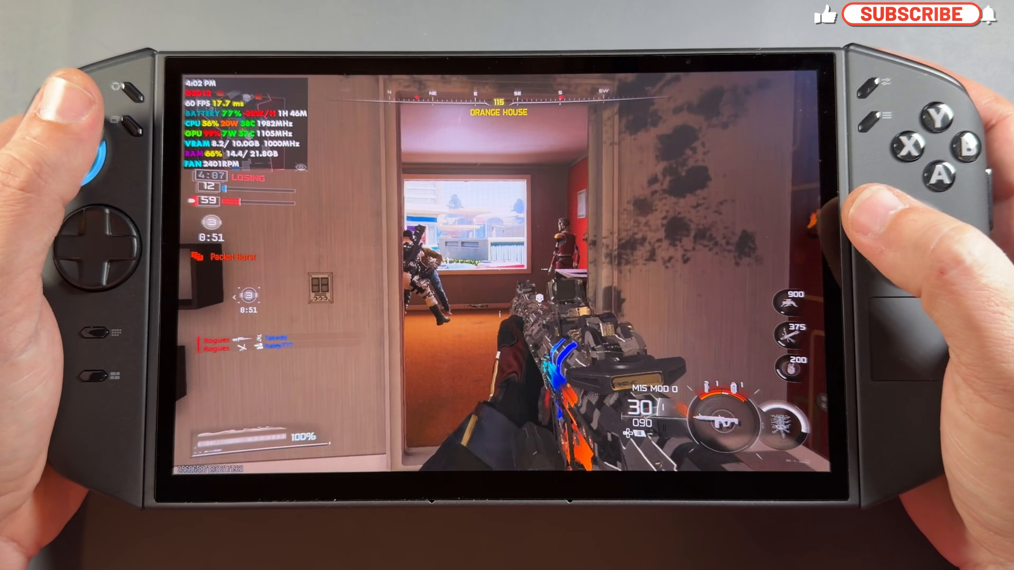
click(911, 14)
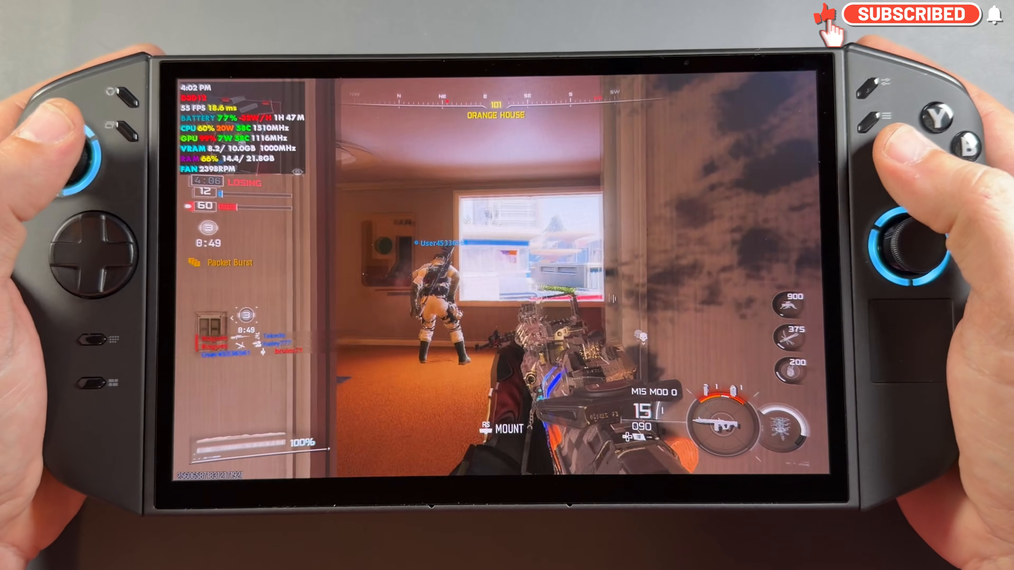